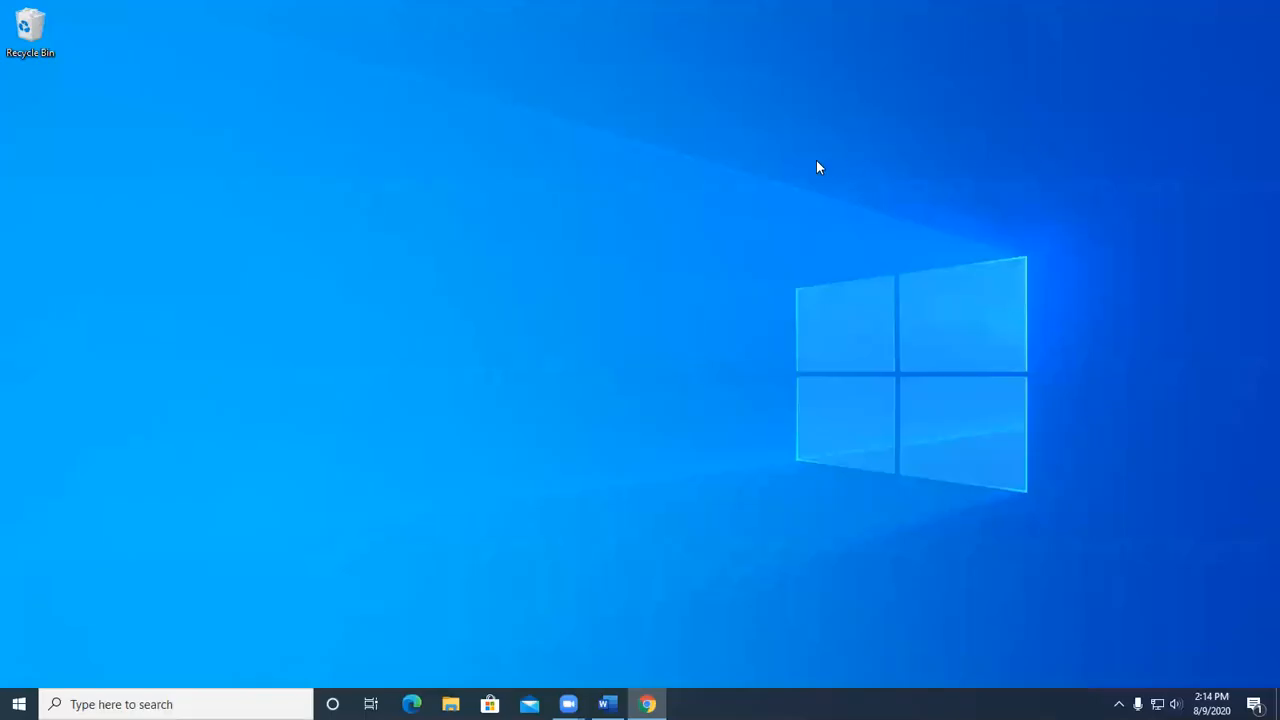
{"action": "mouse_move", "coordinate": [824, 164]}
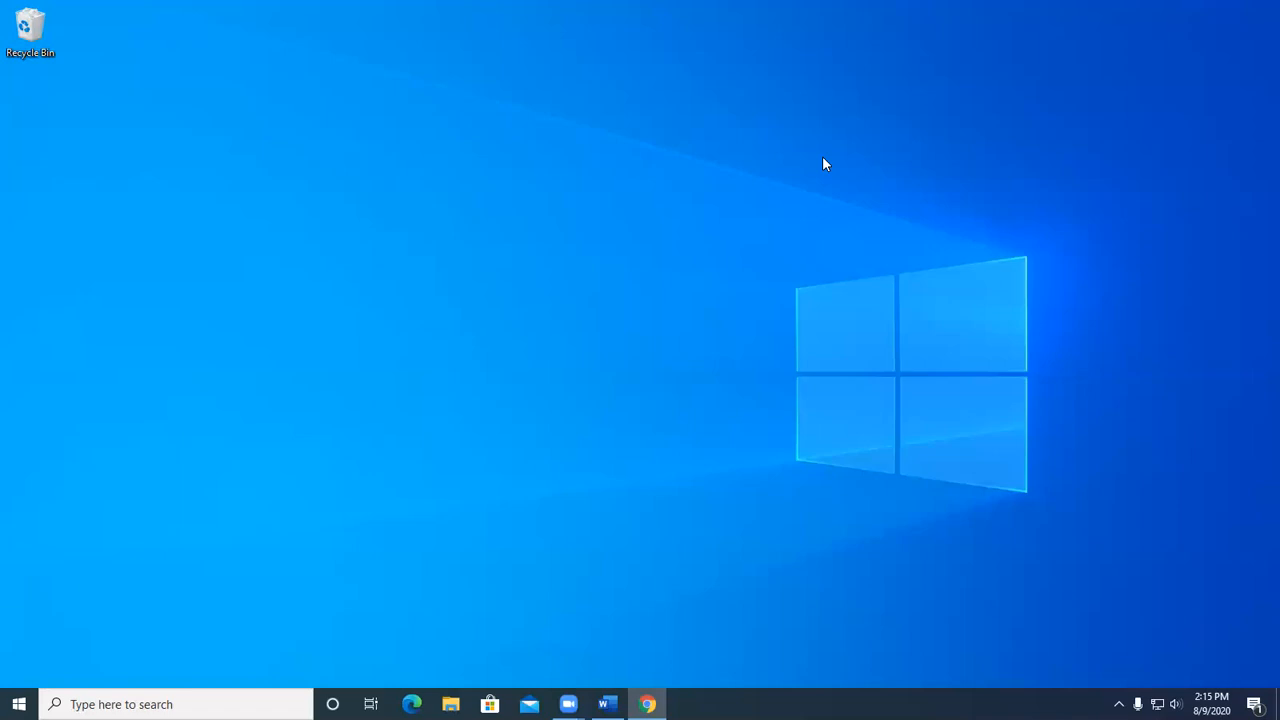
{"action": "mouse_move", "coordinate": [64, 512]}
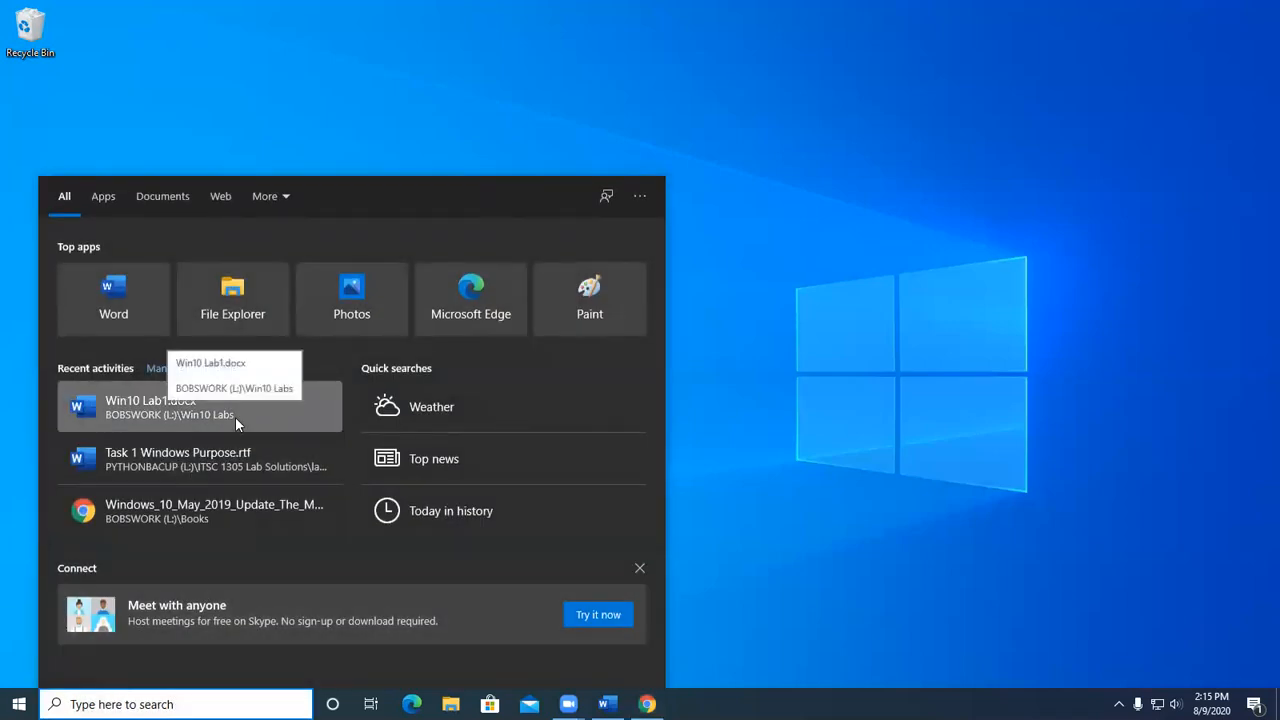
Step: Find WordPad via Windows Search by typing 'word' and launch it from the results
{"action": "type", "text": "wordp"}
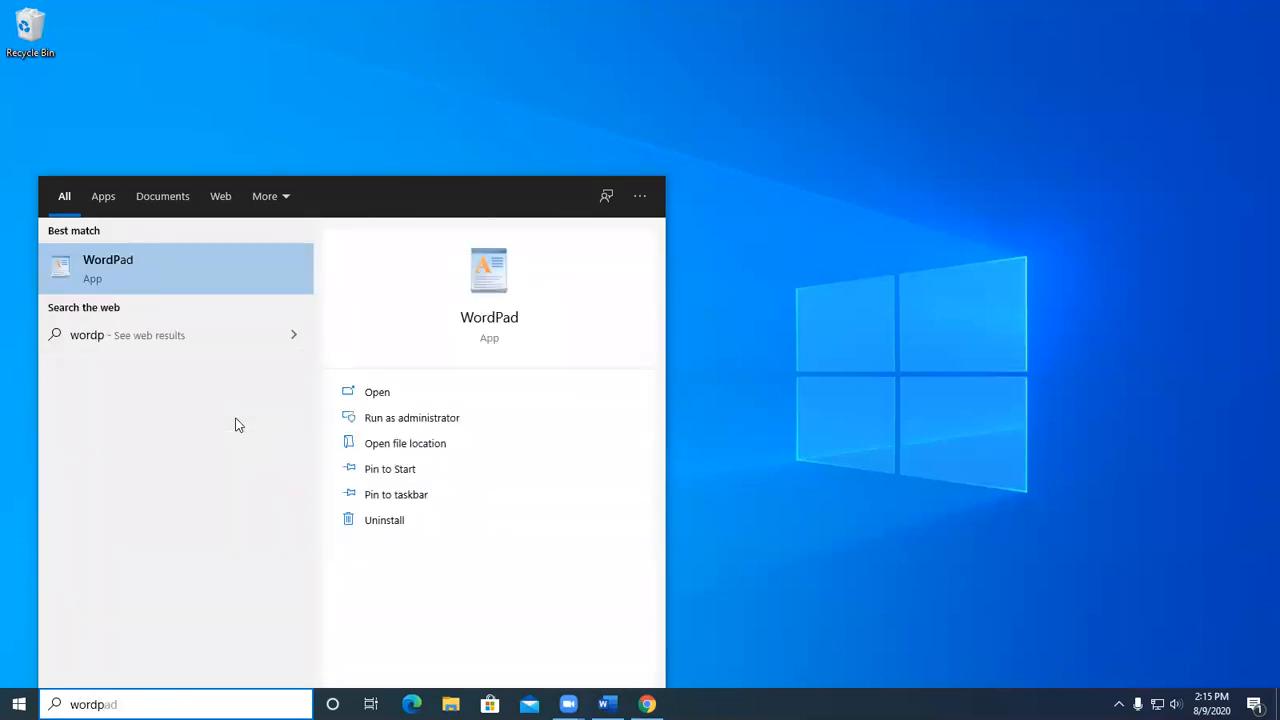
{"action": "mouse_move", "coordinate": [254, 292]}
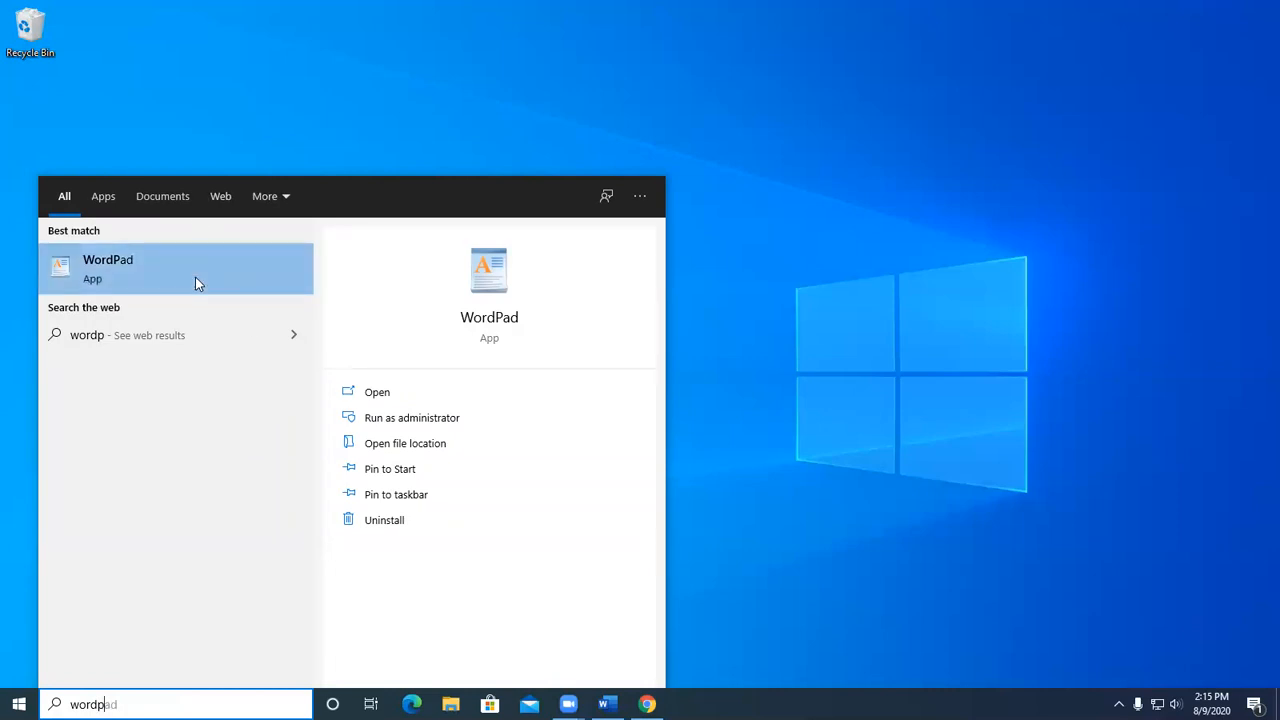
{"action": "left_click", "coordinate": [108, 268]}
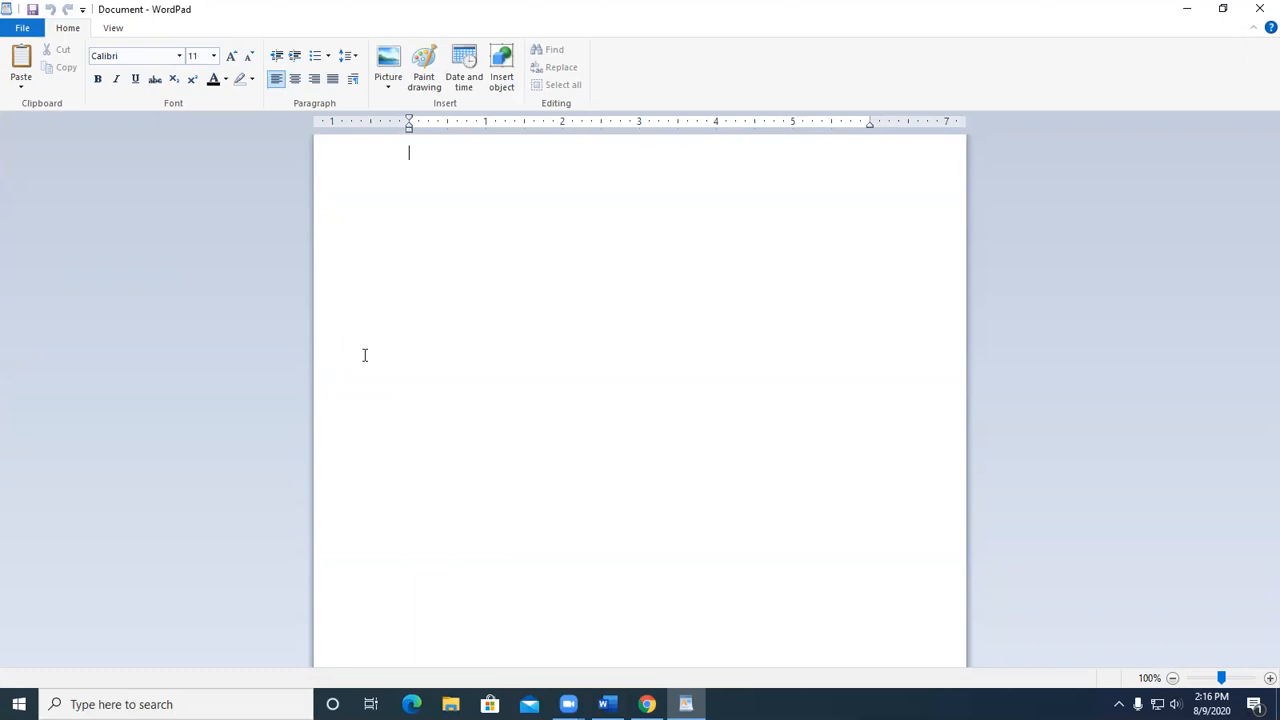
Step: Write the heading question 'What is Windows and how can it serve me?' in the document
{"action": "type", "text": "What"}
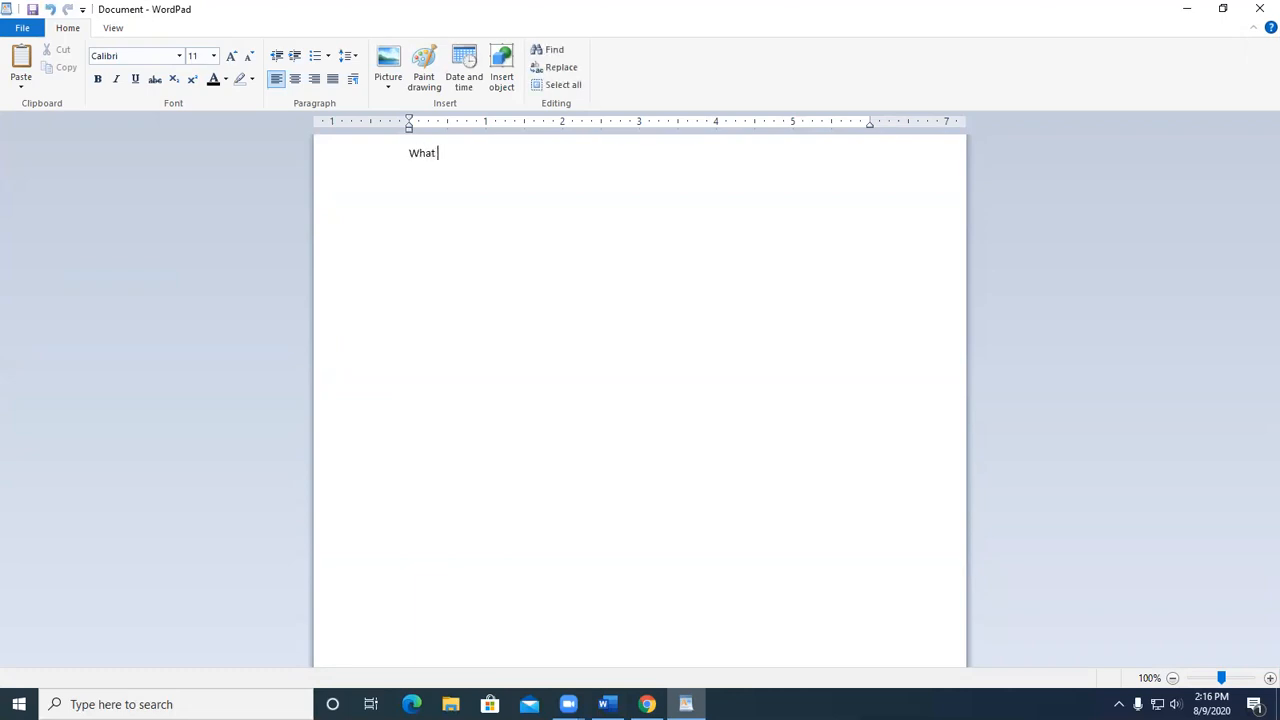
{"action": "type", "text": "is Windo"}
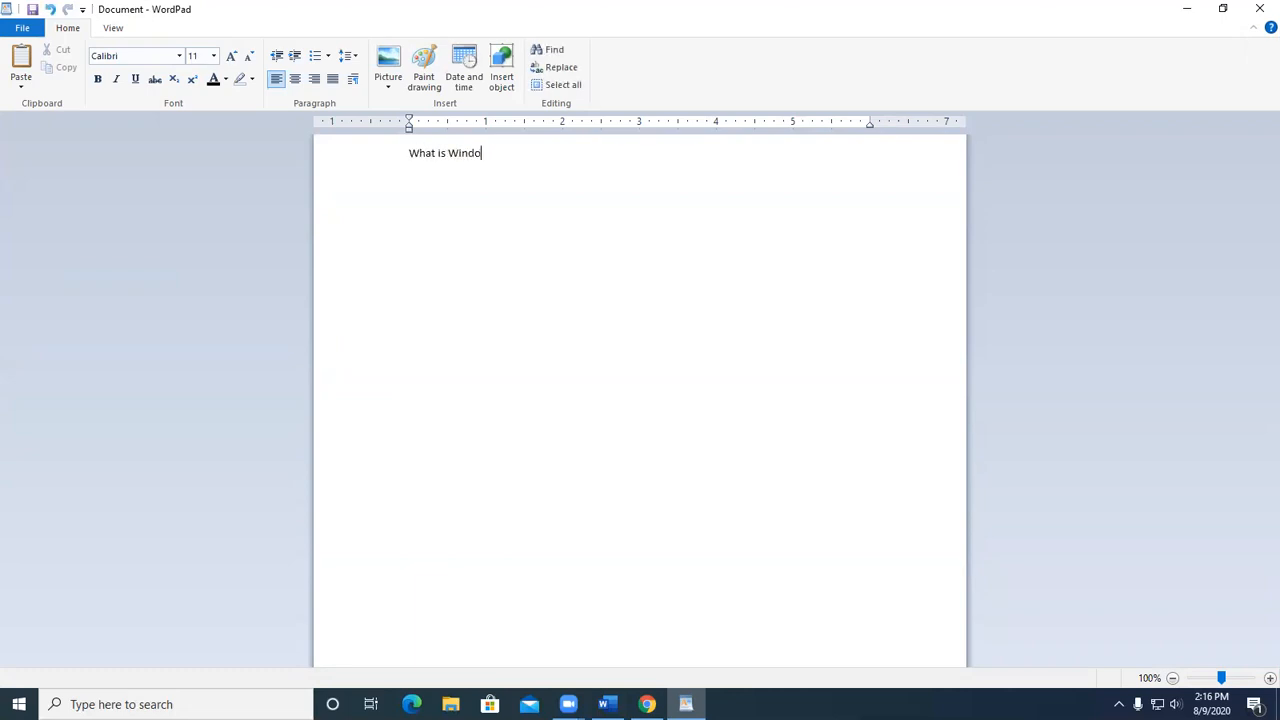
{"action": "type", "text": "ws and"}
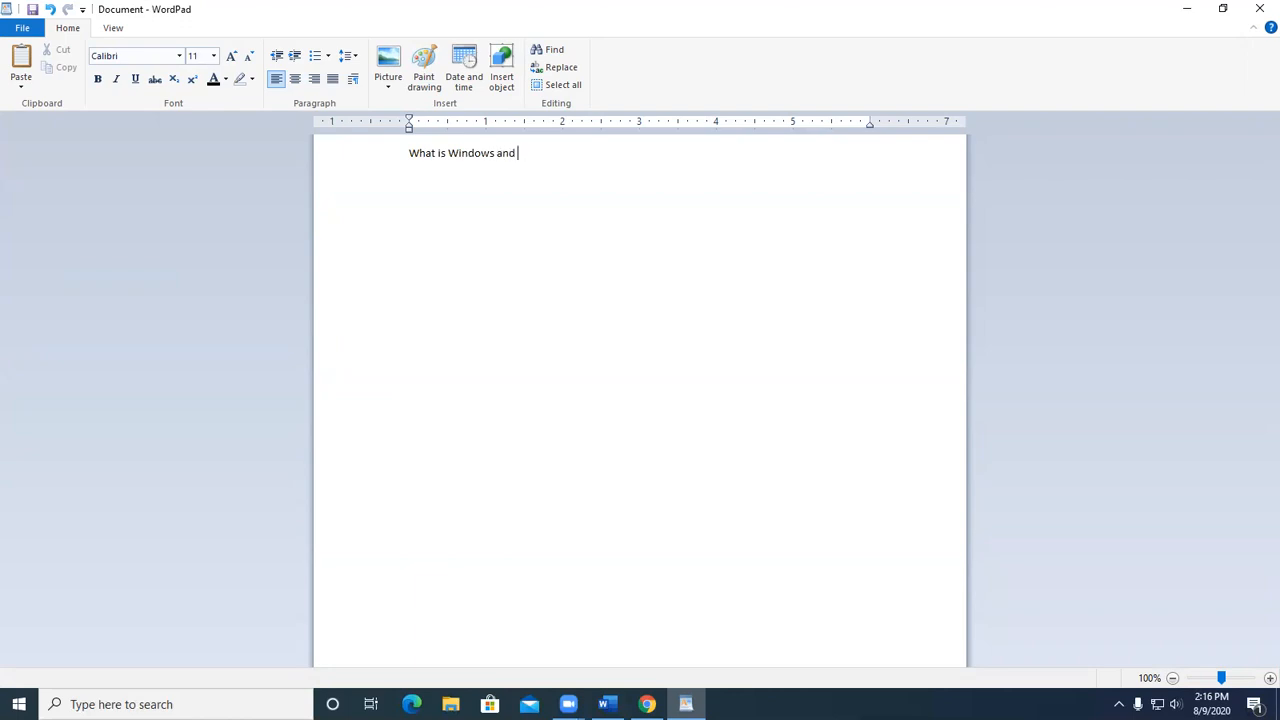
{"action": "type", "text": "how ca"}
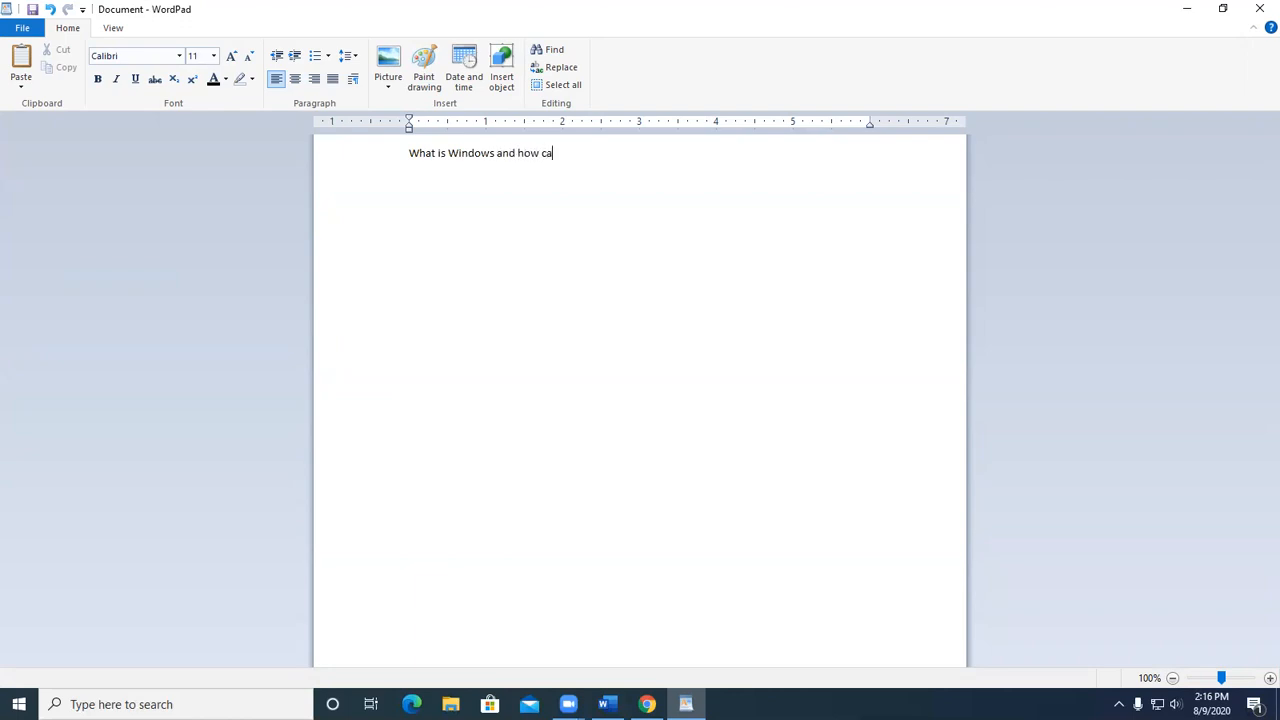
{"action": "type", "text": "n it serv e"}
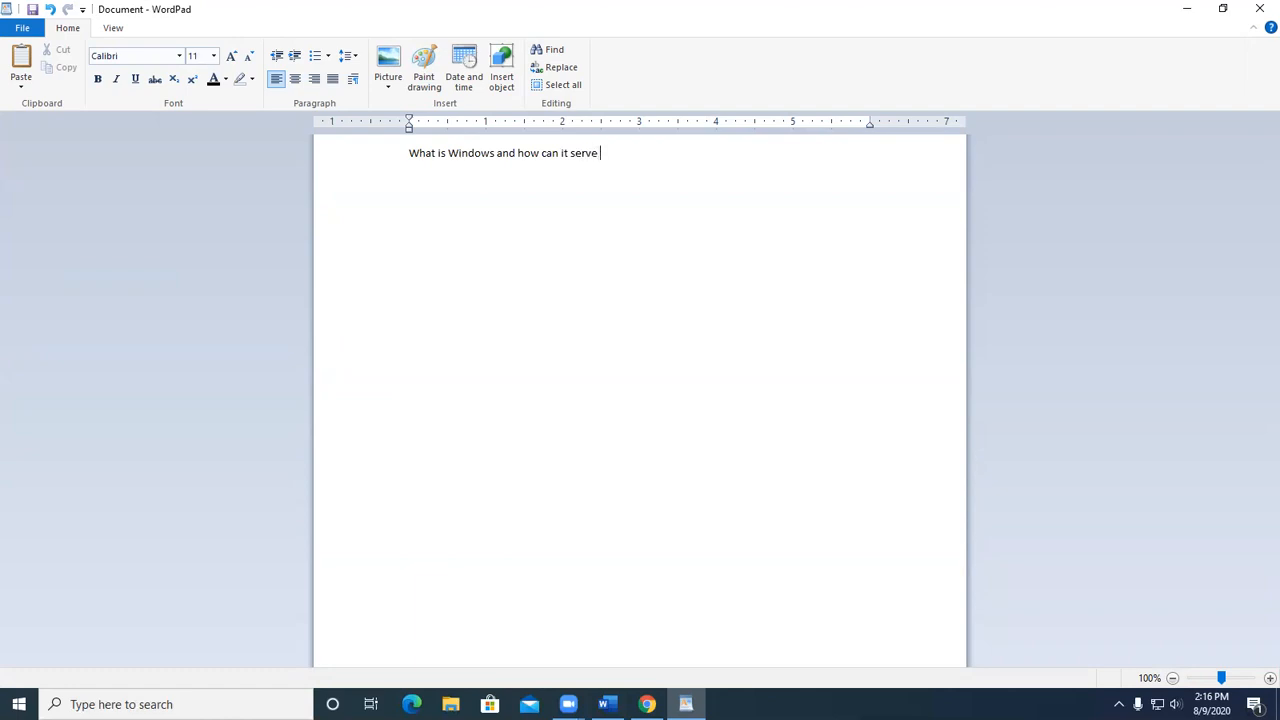
{"action": "type", "text": "me? (page 9"}
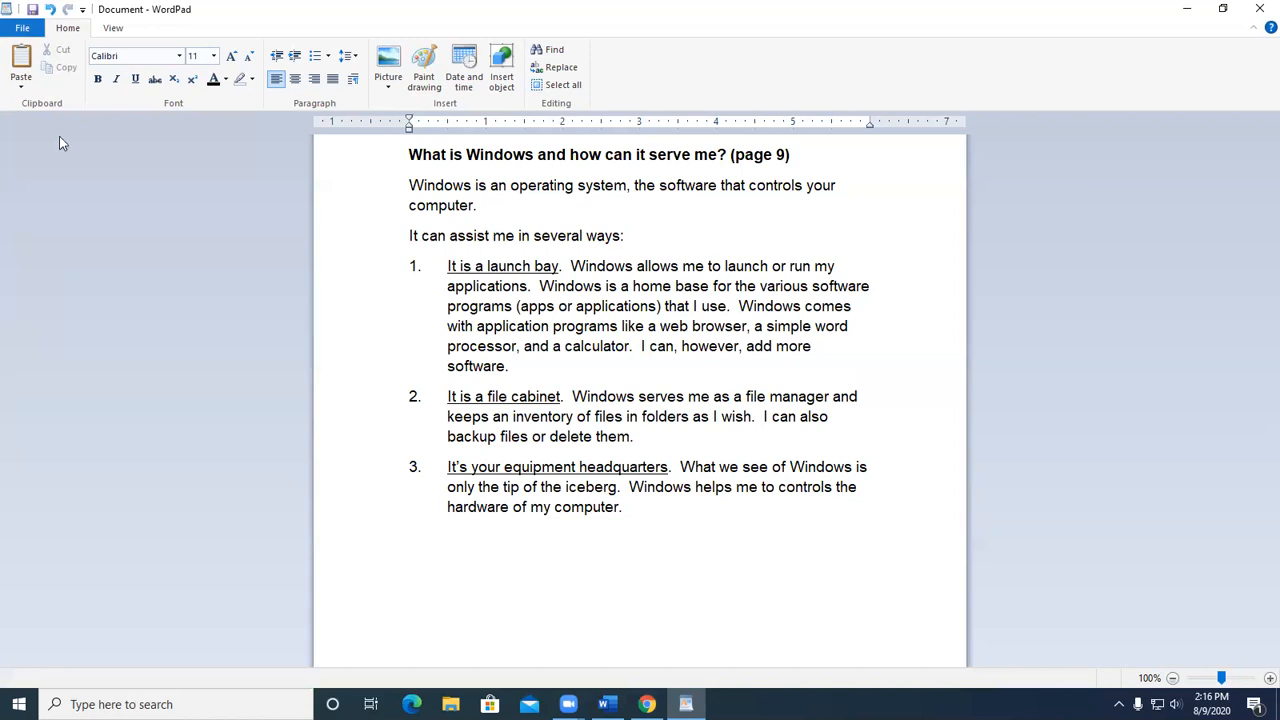
Step: Start Save As and point the dialog at the Desktop folder under This PC
{"action": "left_click", "coordinate": [20, 28]}
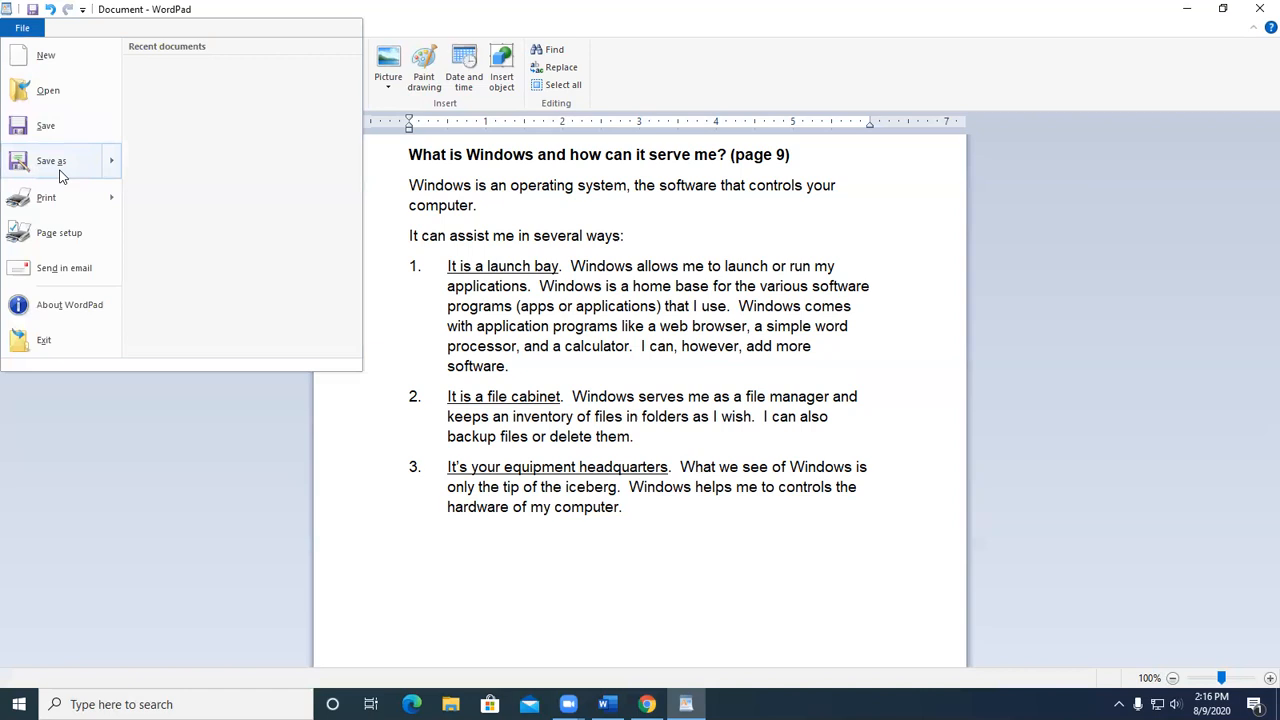
{"action": "left_click", "coordinate": [52, 160]}
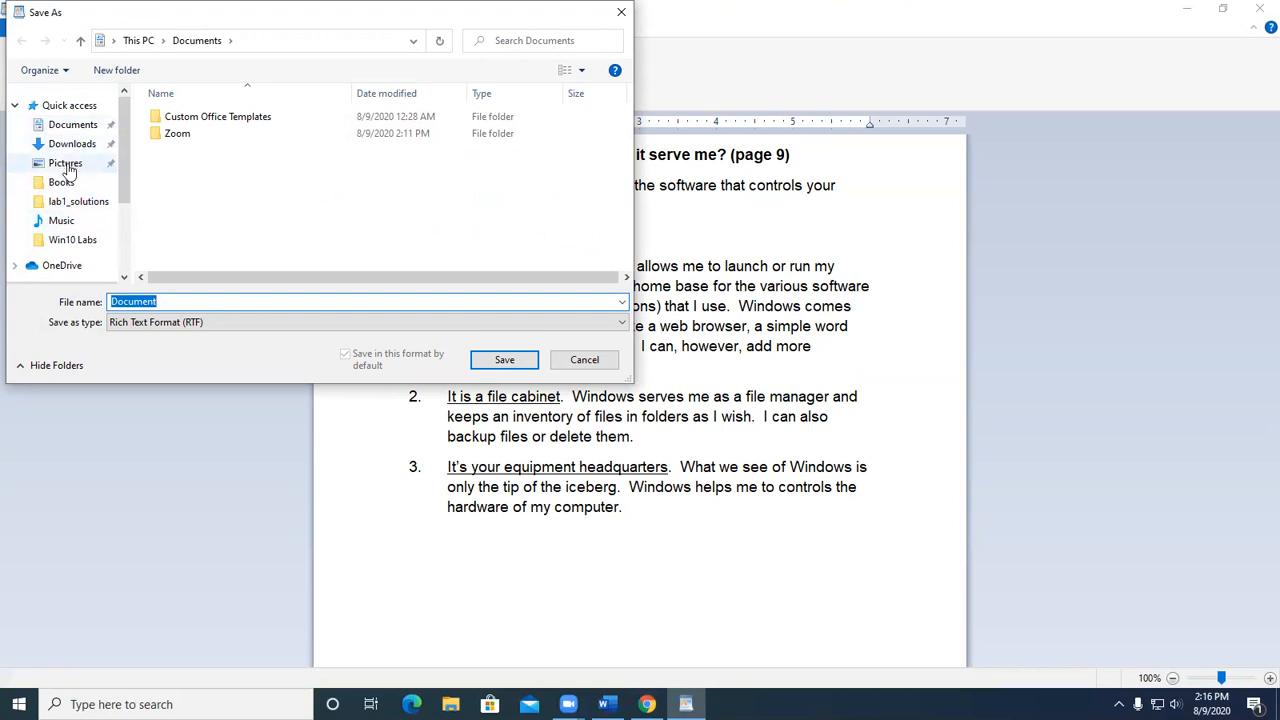
{"action": "mouse_move", "coordinate": [62, 240]}
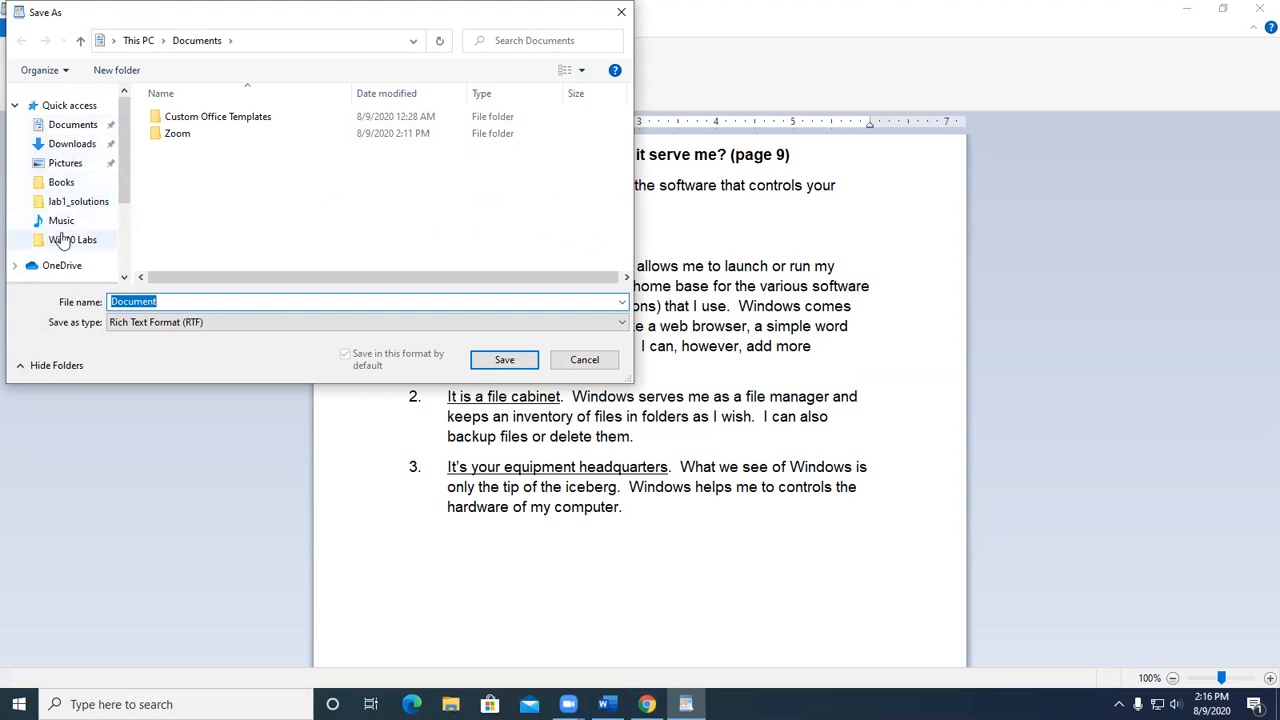
{"action": "scroll", "scroll_direction": "down", "scroll_amount": 3}
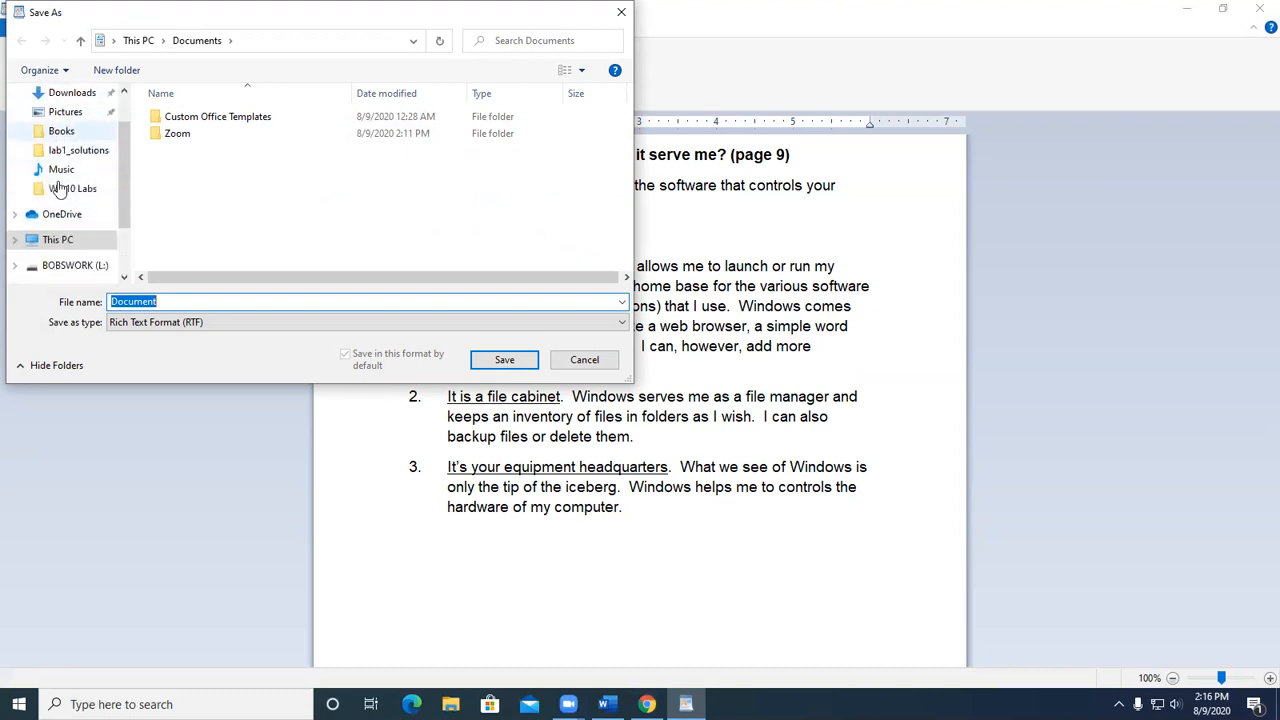
{"action": "scroll", "scroll_direction": "down", "scroll_amount": 3}
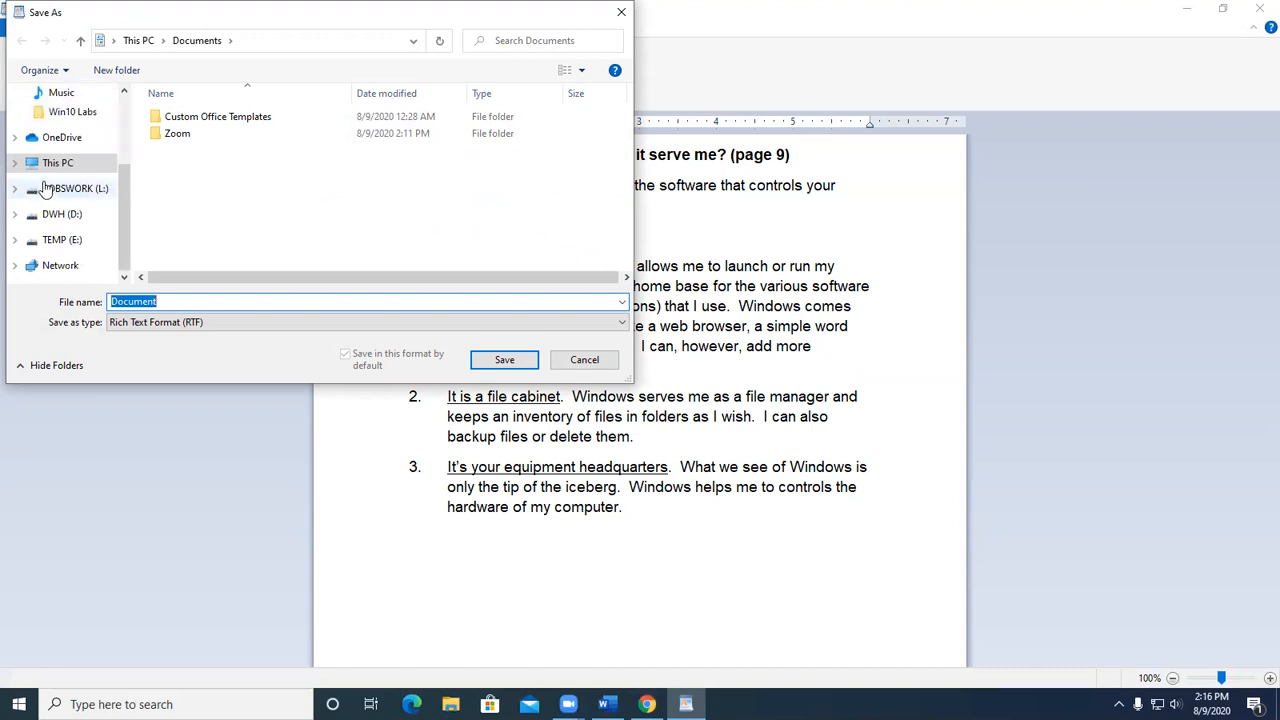
{"action": "left_click", "coordinate": [56, 162]}
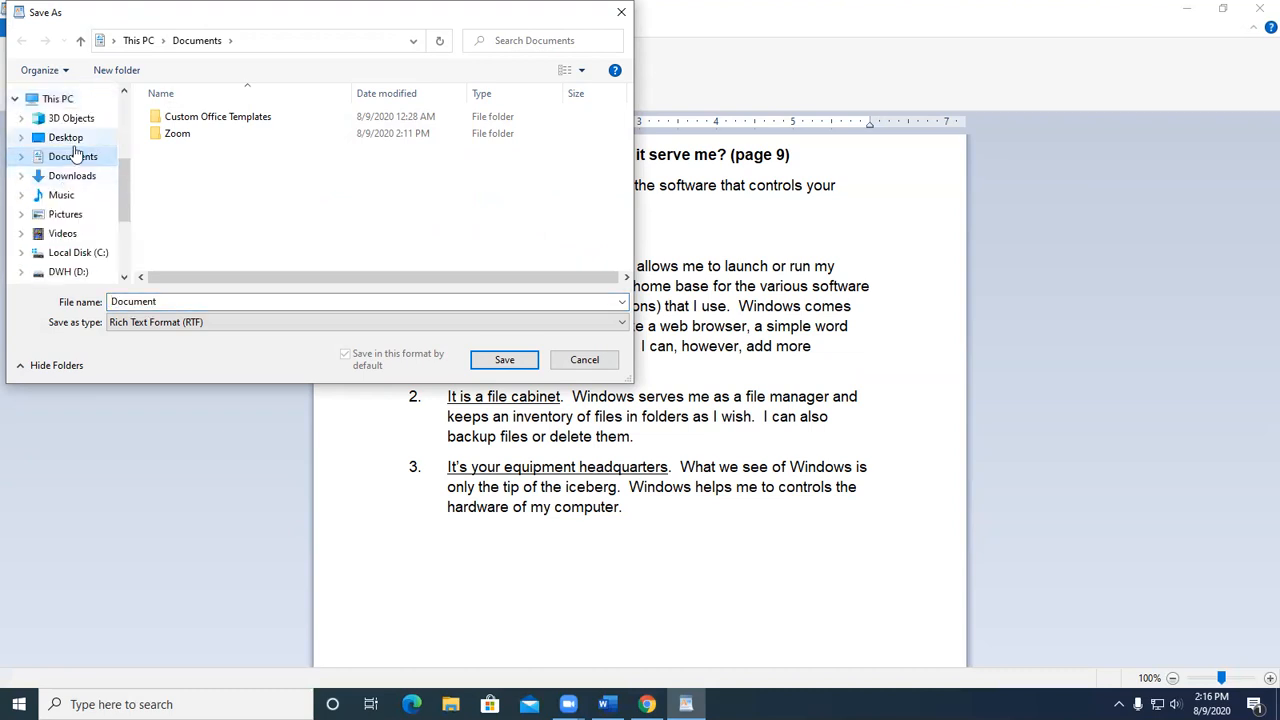
{"action": "left_click", "coordinate": [64, 136]}
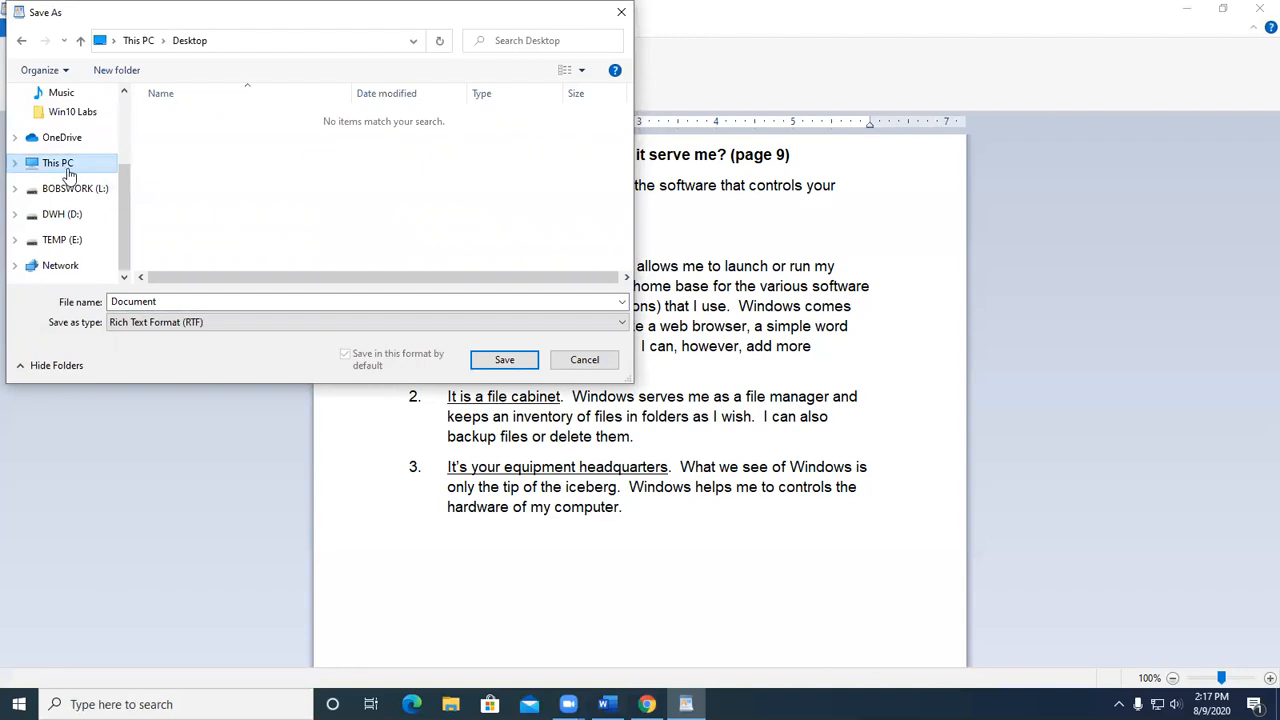
{"action": "left_click", "coordinate": [16, 164]}
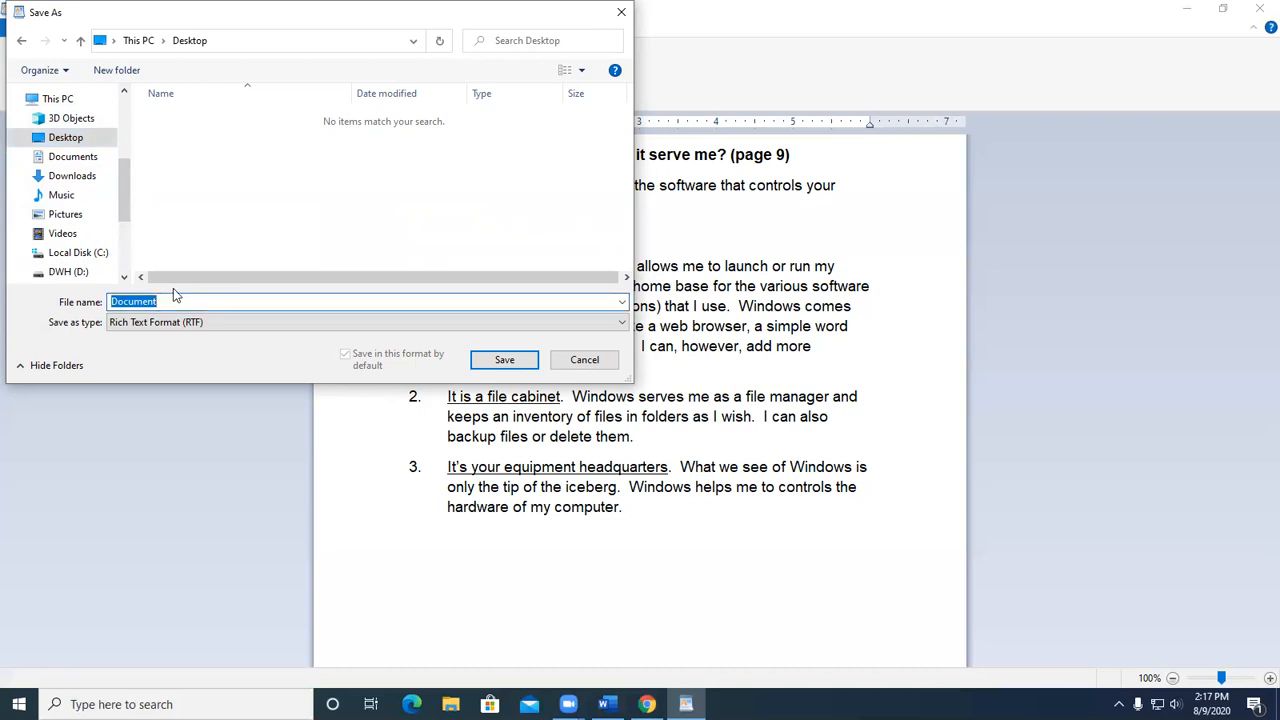
Step: Save the document to the desktop as 'Task 1 Windows Purpose' in Rich Text Format
{"action": "type", "text": "Task"}
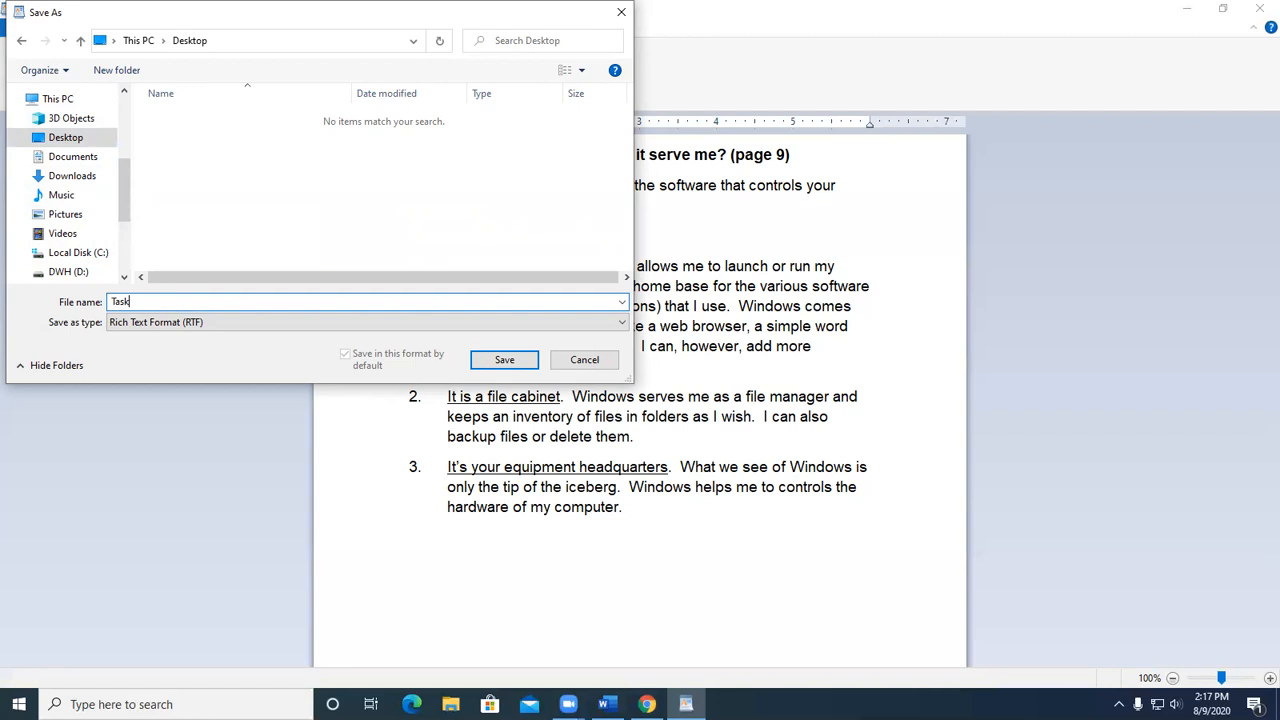
{"action": "type", "text": "1"}
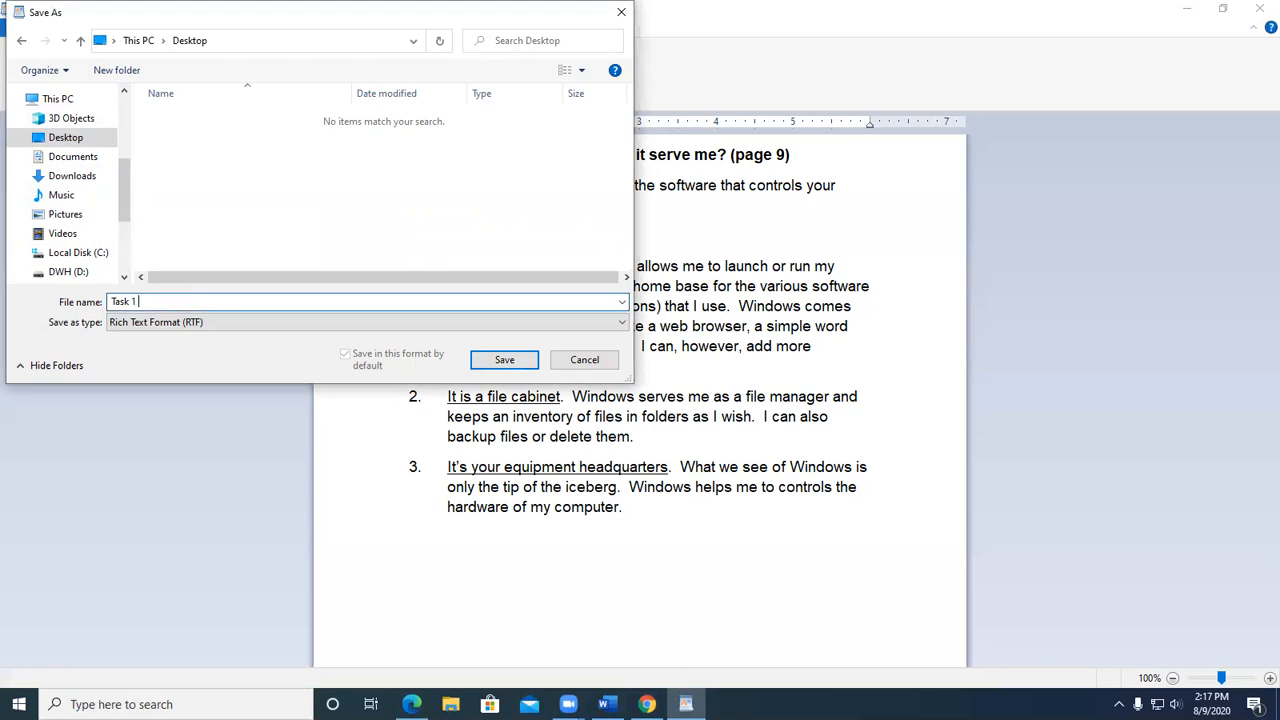
{"action": "type", "text": "Windows"}
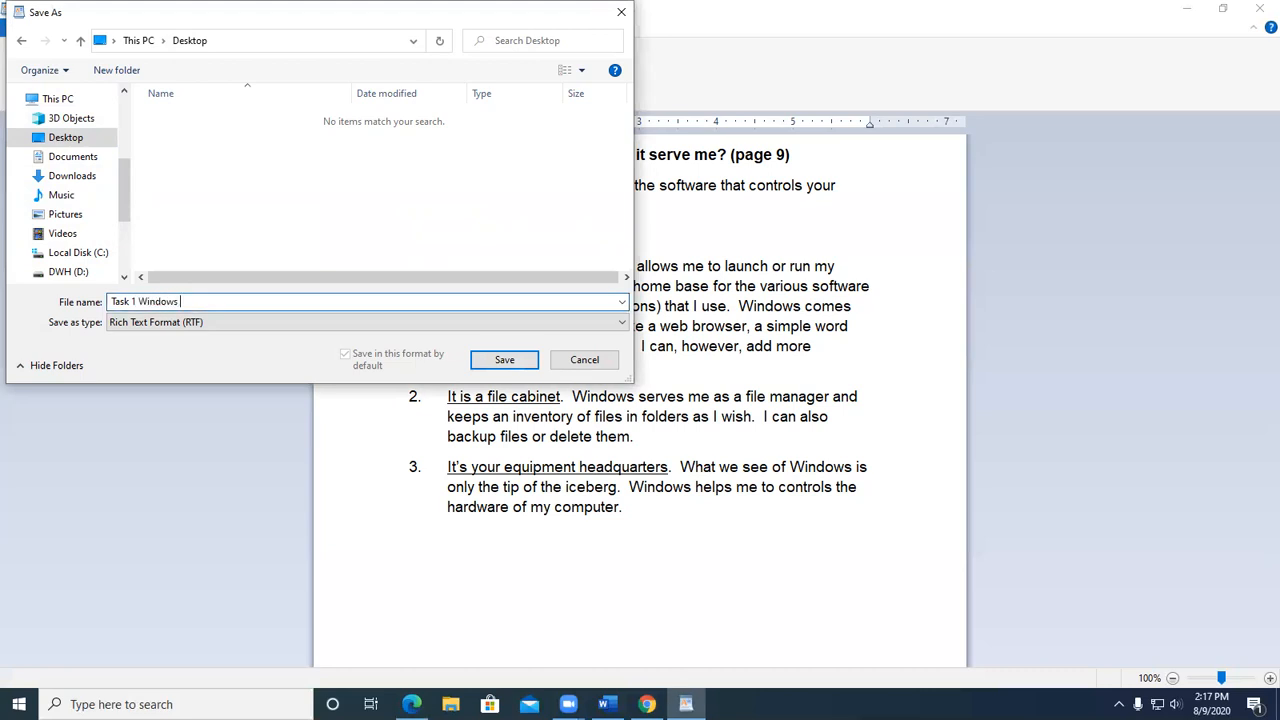
{"action": "type", "text": "Purpose"}
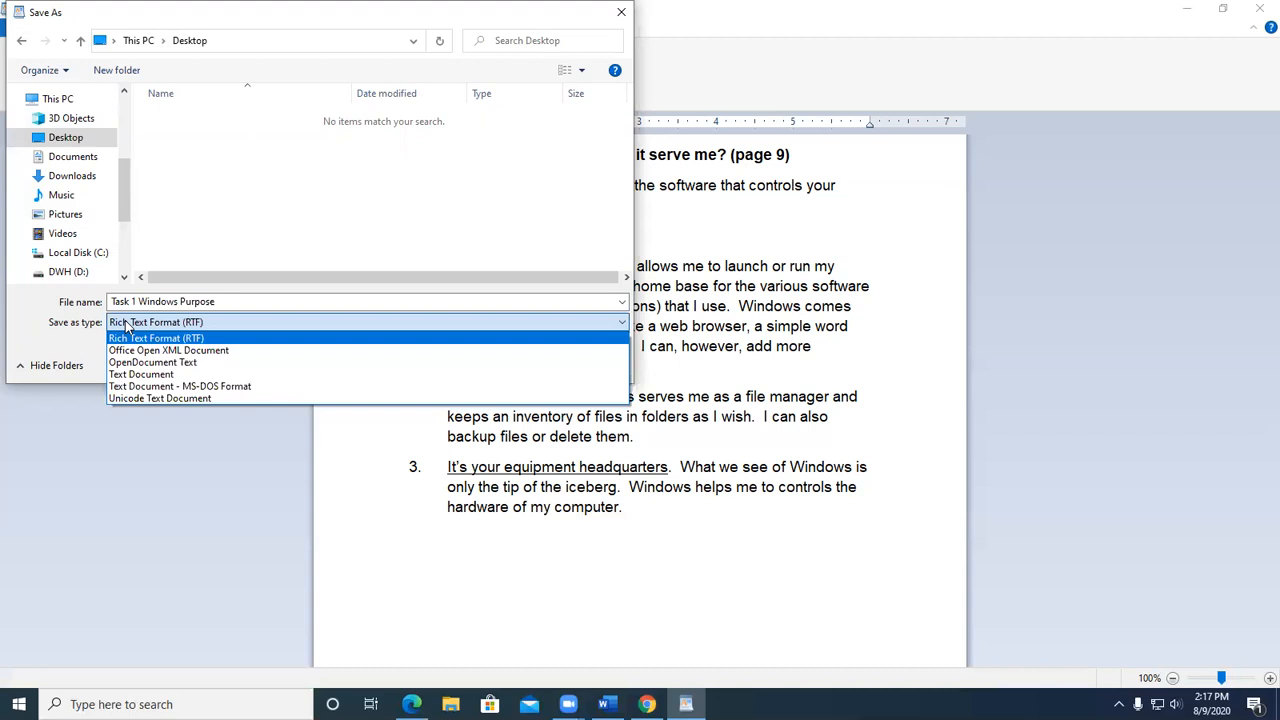
{"action": "mouse_move", "coordinate": [168, 350]}
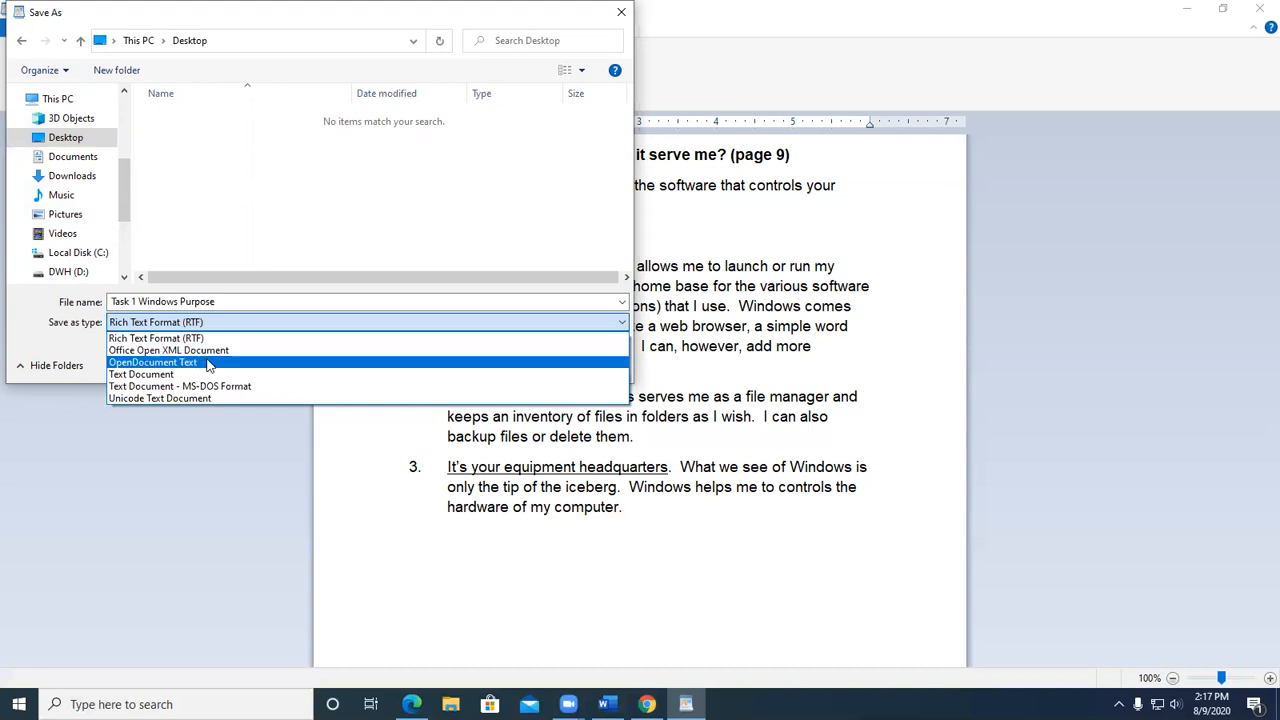
{"action": "mouse_move", "coordinate": [168, 350]}
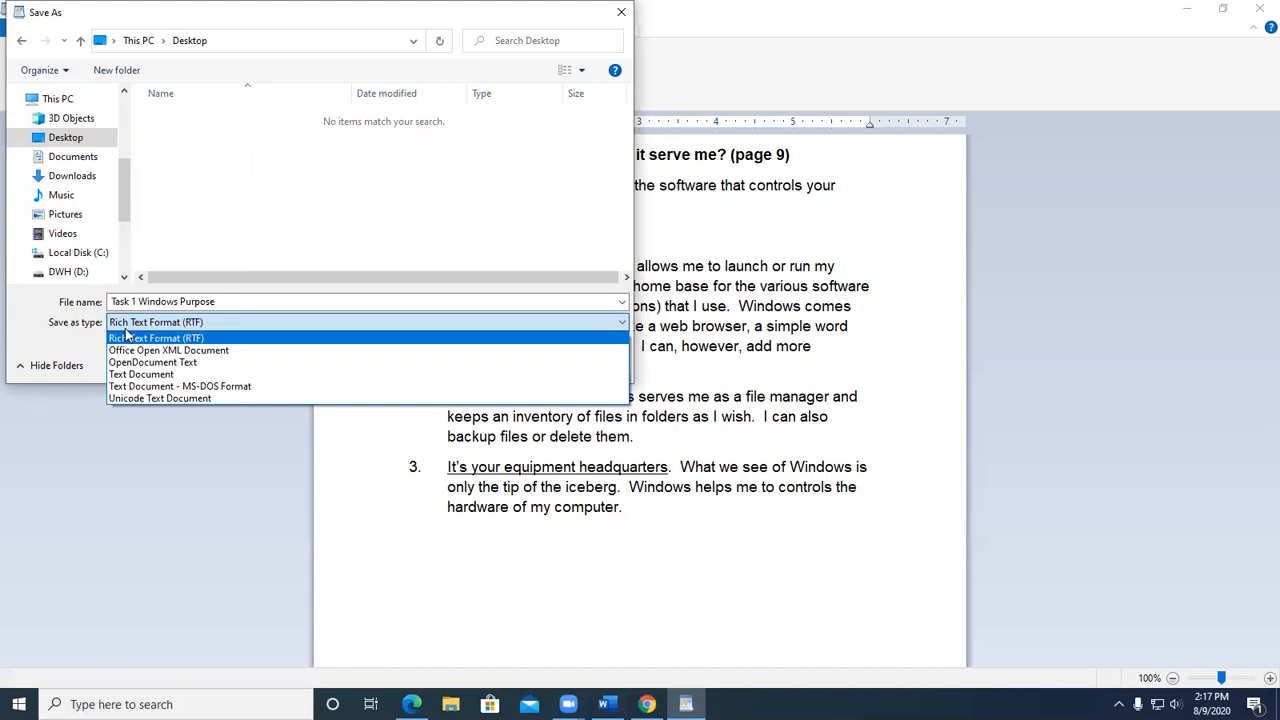
{"action": "left_click", "coordinate": [156, 336]}
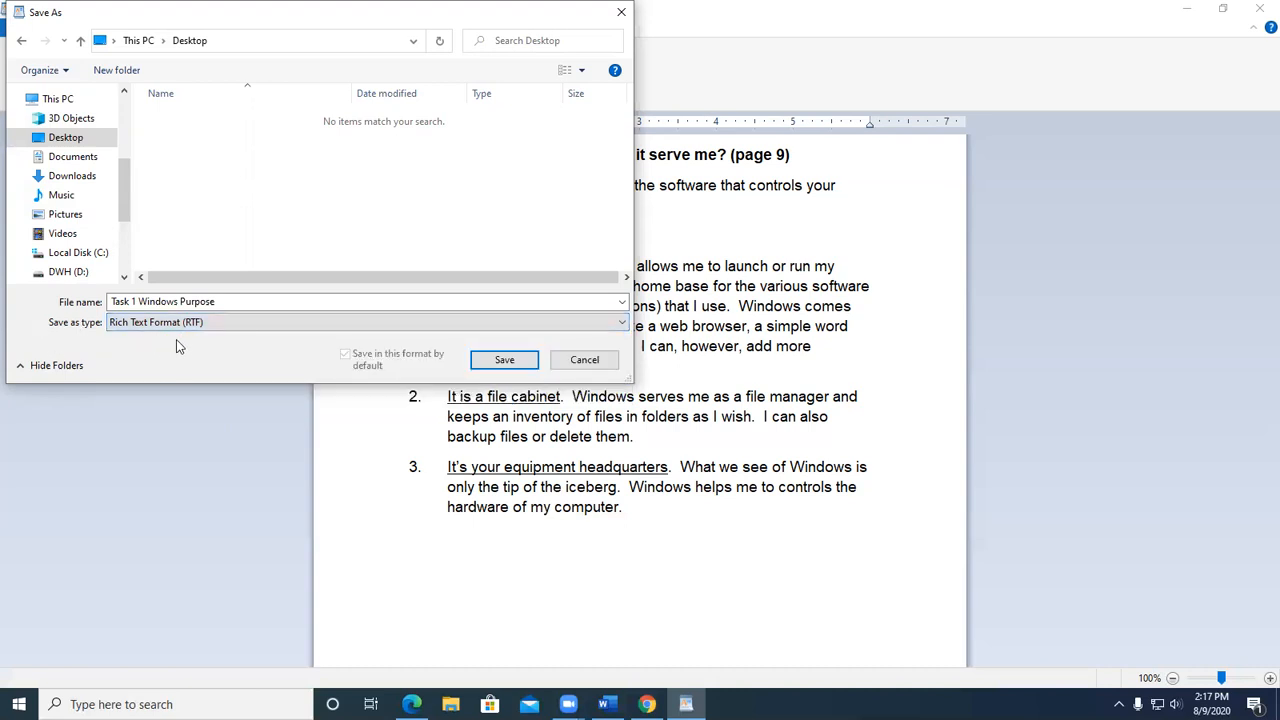
{"action": "mouse_move", "coordinate": [196, 348]}
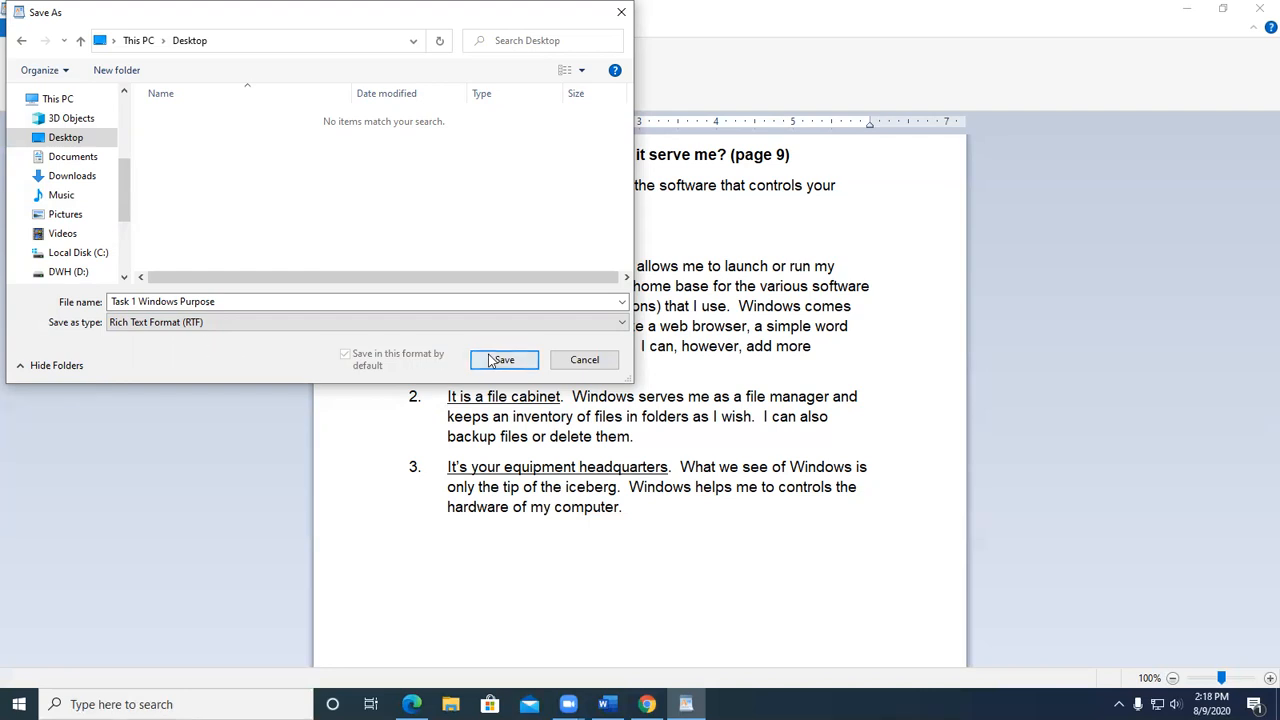
{"action": "left_click", "coordinate": [504, 360]}
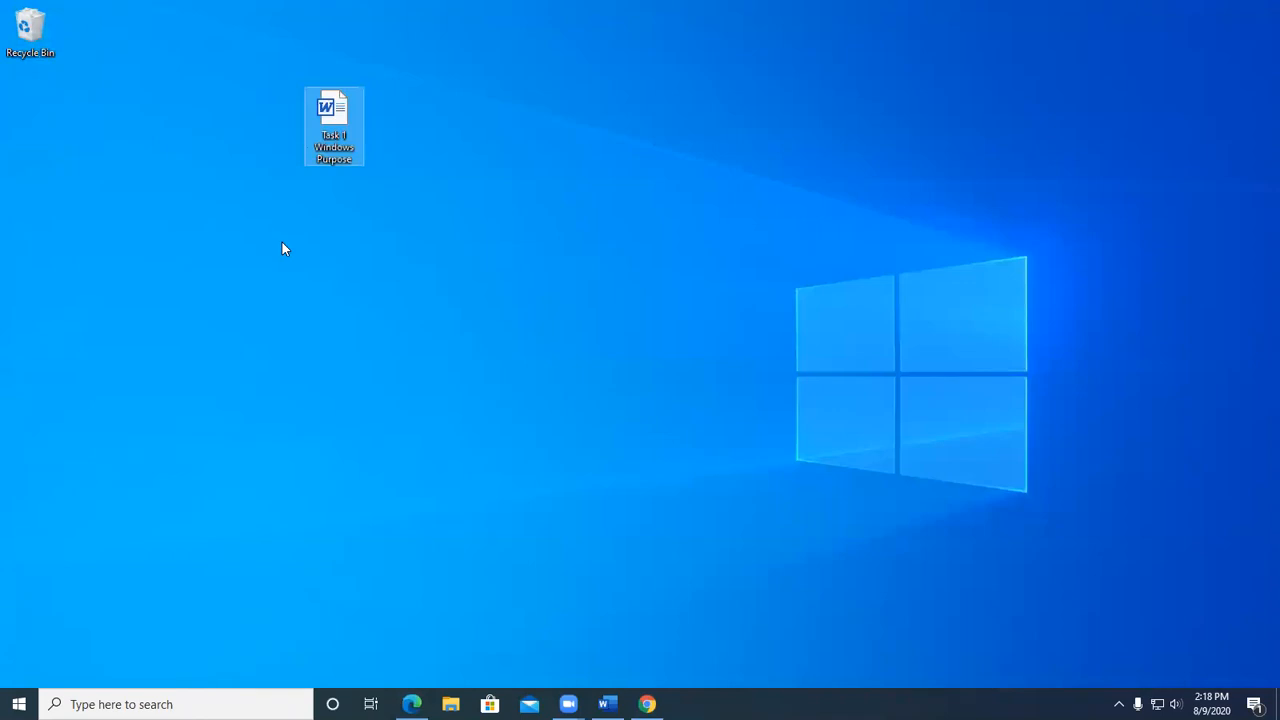
{"action": "mouse_move", "coordinate": [296, 248]}
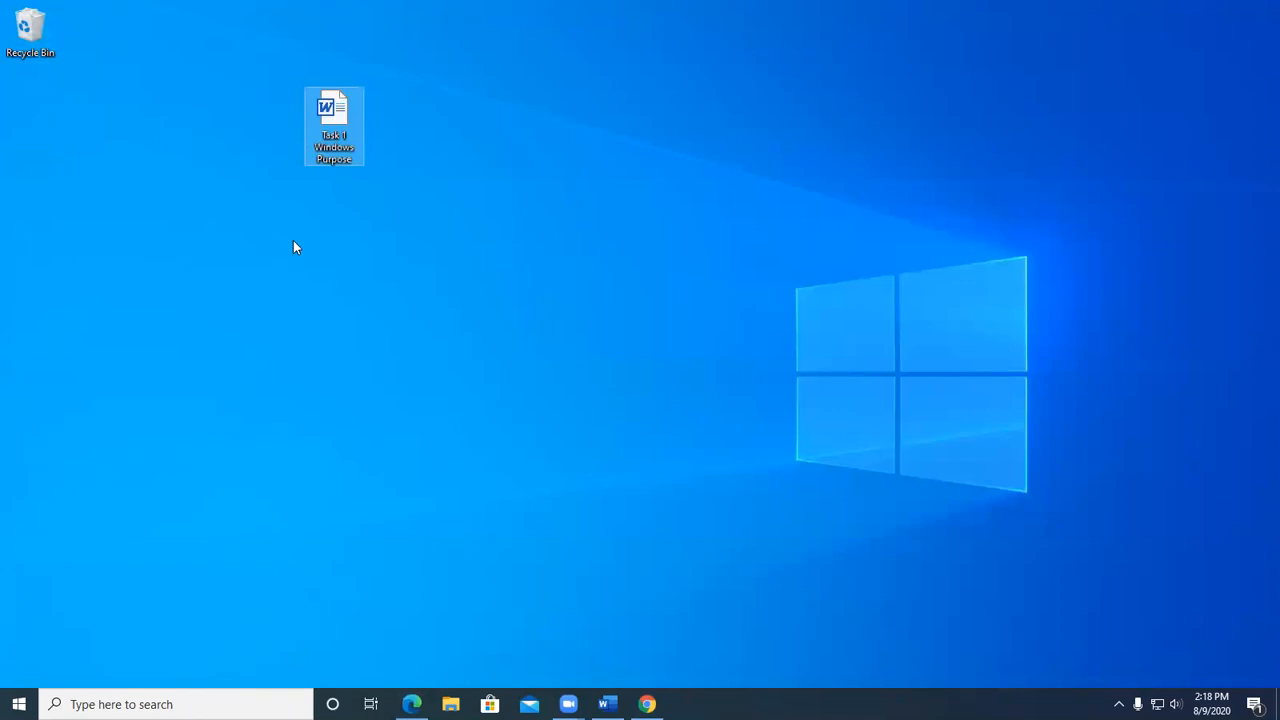
{"action": "mouse_move", "coordinate": [508, 108]}
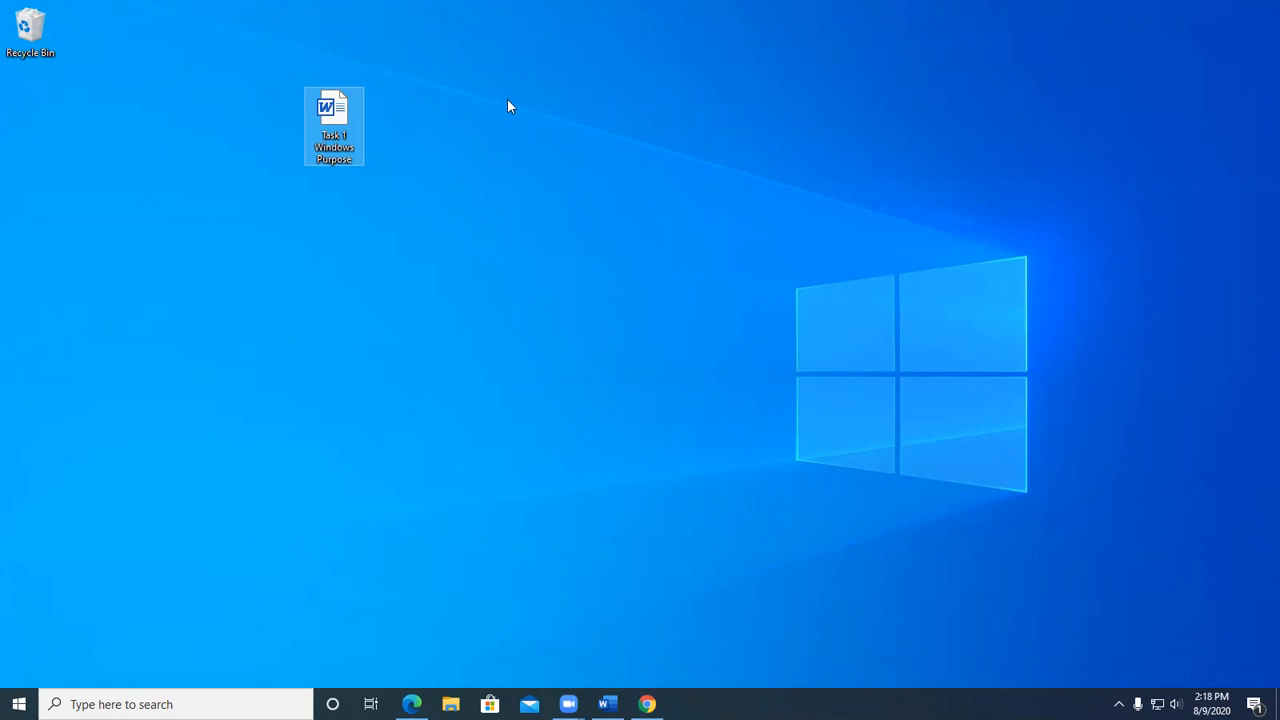
Step: Create a new desktop folder and name it lab1_user
{"action": "right_click", "coordinate": [496, 104]}
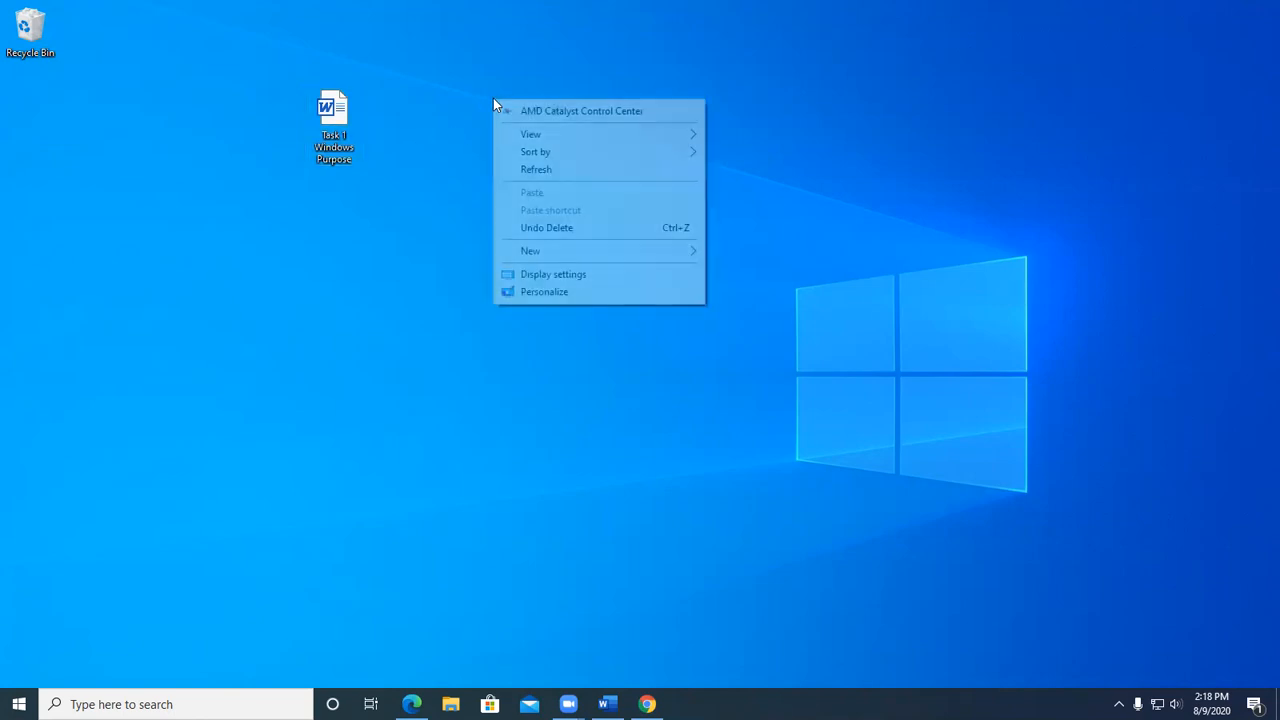
{"action": "mouse_move", "coordinate": [568, 228]}
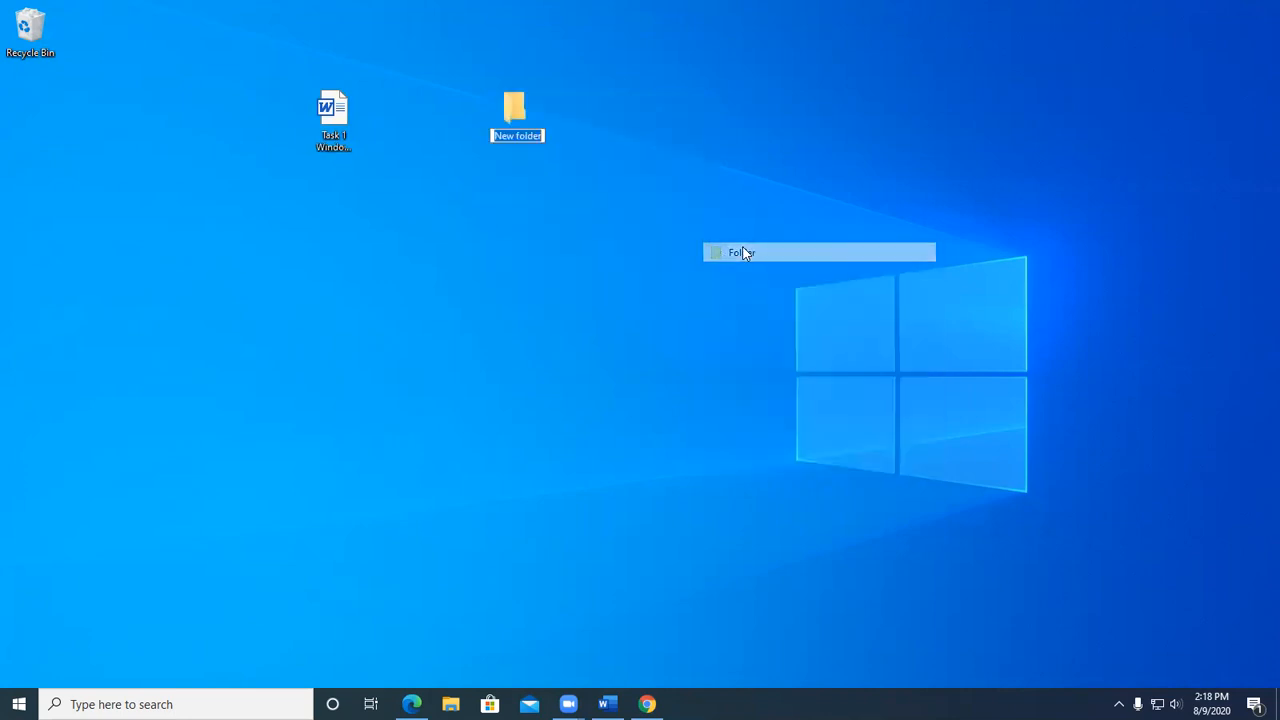
{"action": "mouse_move", "coordinate": [760, 264]}
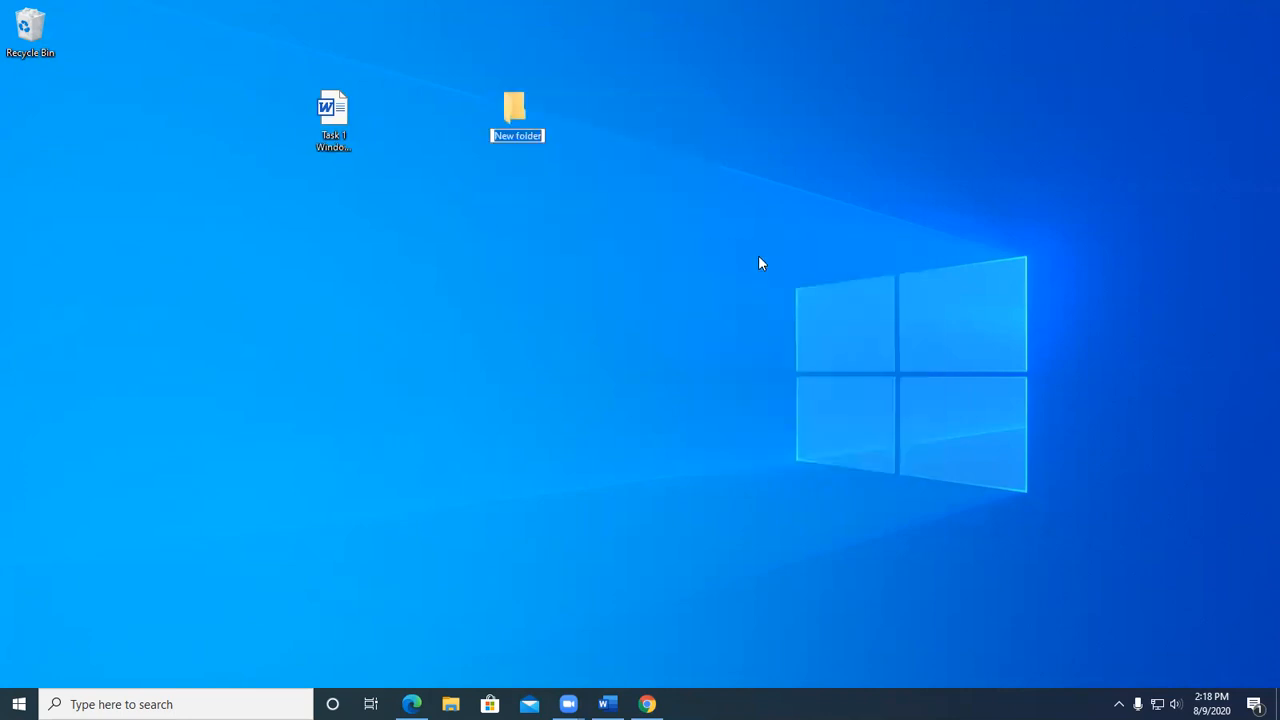
{"action": "type", "text": "la"}
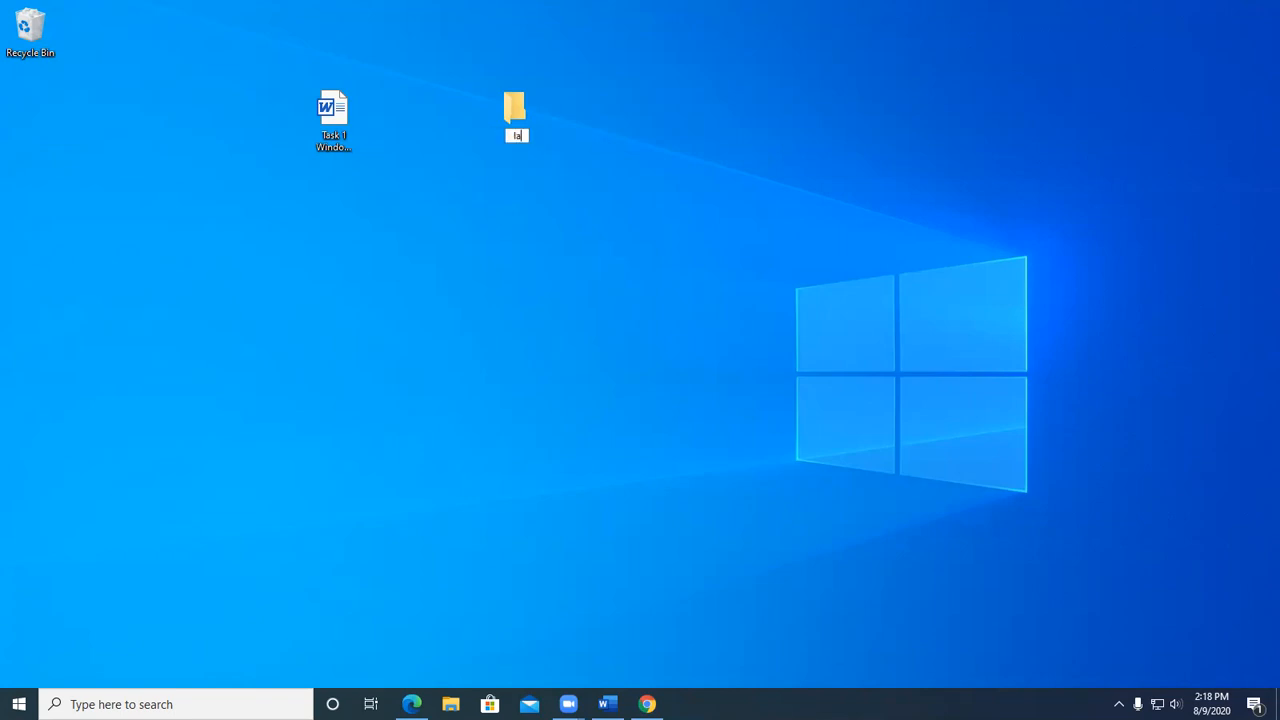
{"action": "type", "text": "lab1_"}
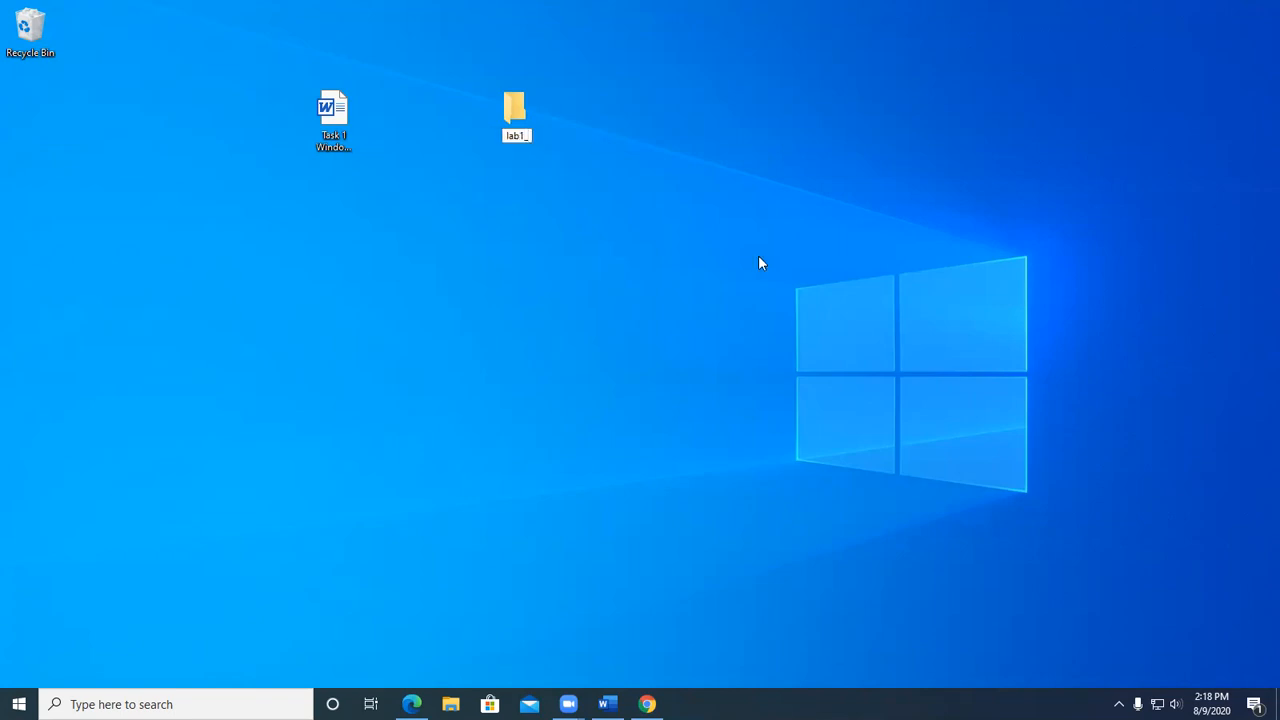
{"action": "type", "text": "lab1_user"}
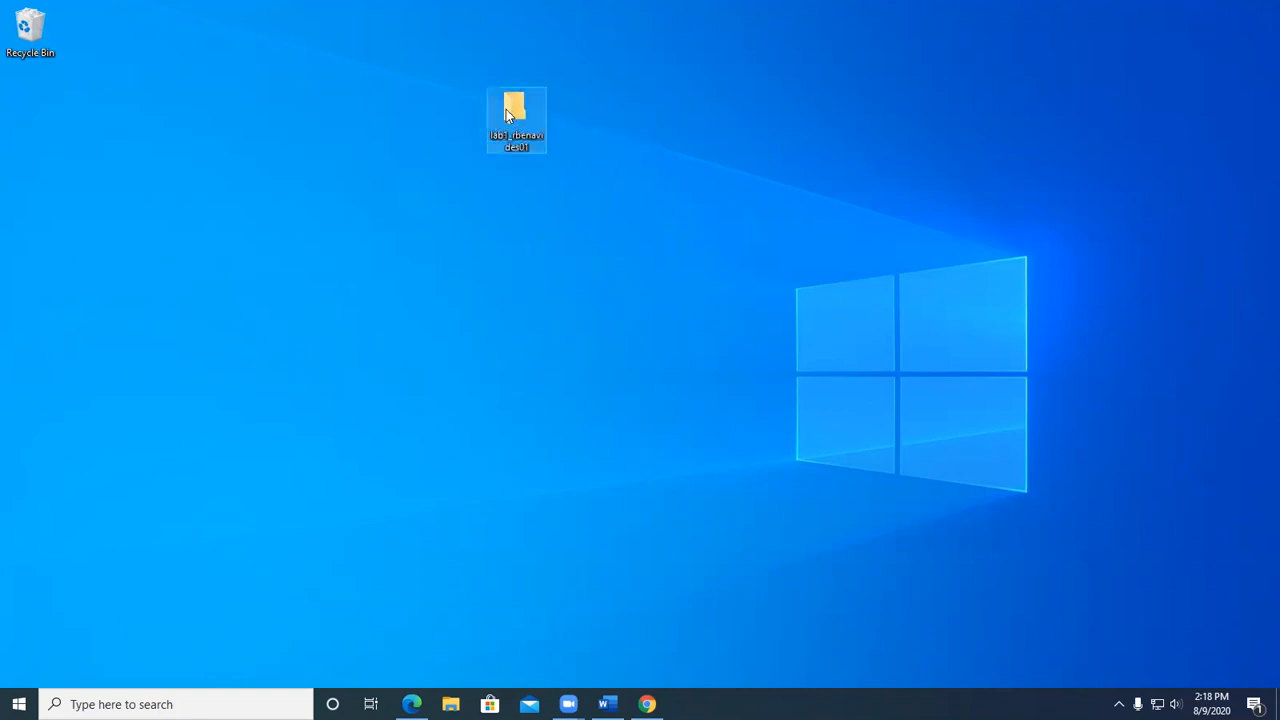
Step: Move the Task 1 Windows Purpose file into the lab1_user folder
{"action": "left_click_drag", "start_coordinate": [516, 120], "coordinate": [30, 120]}
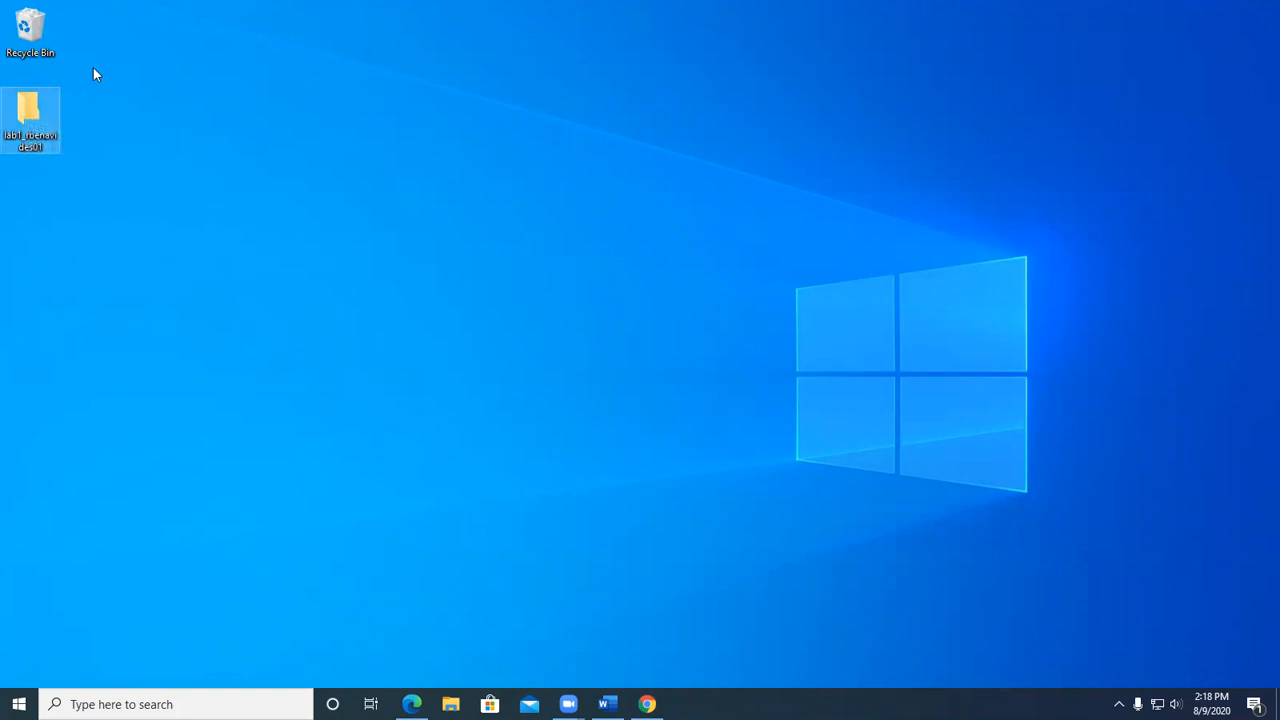
{"action": "mouse_move", "coordinate": [780, 84]}
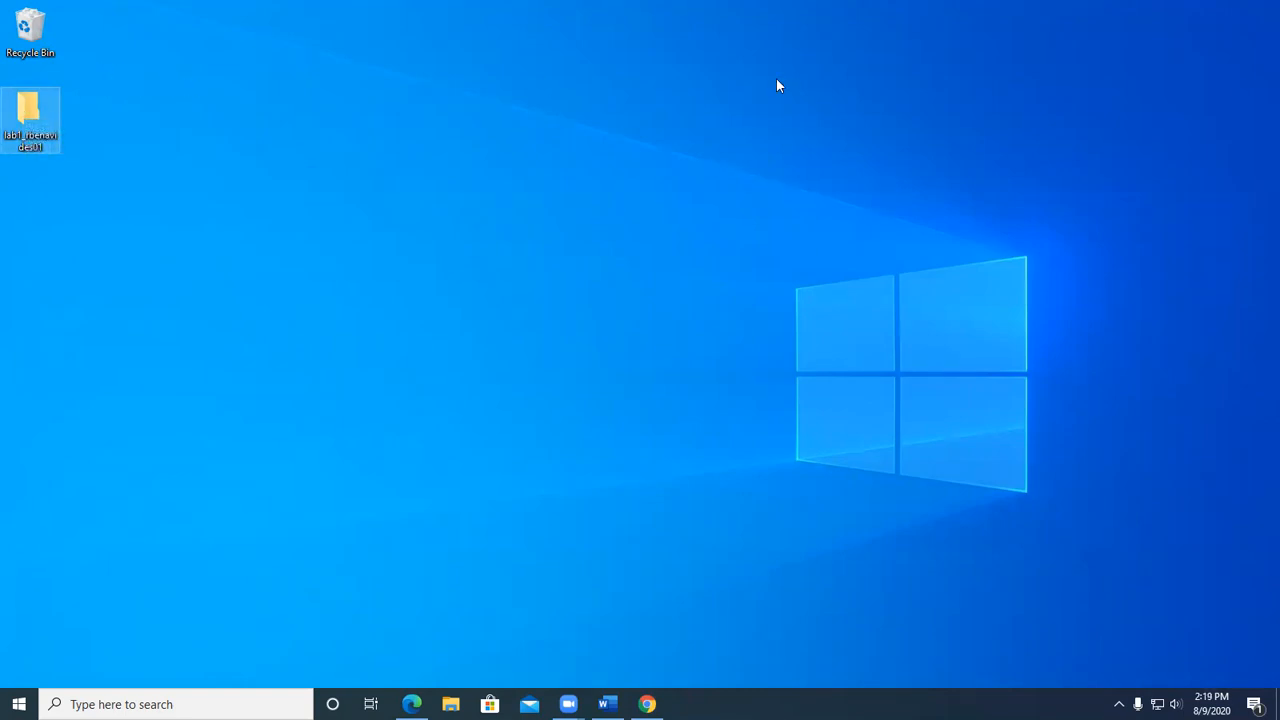